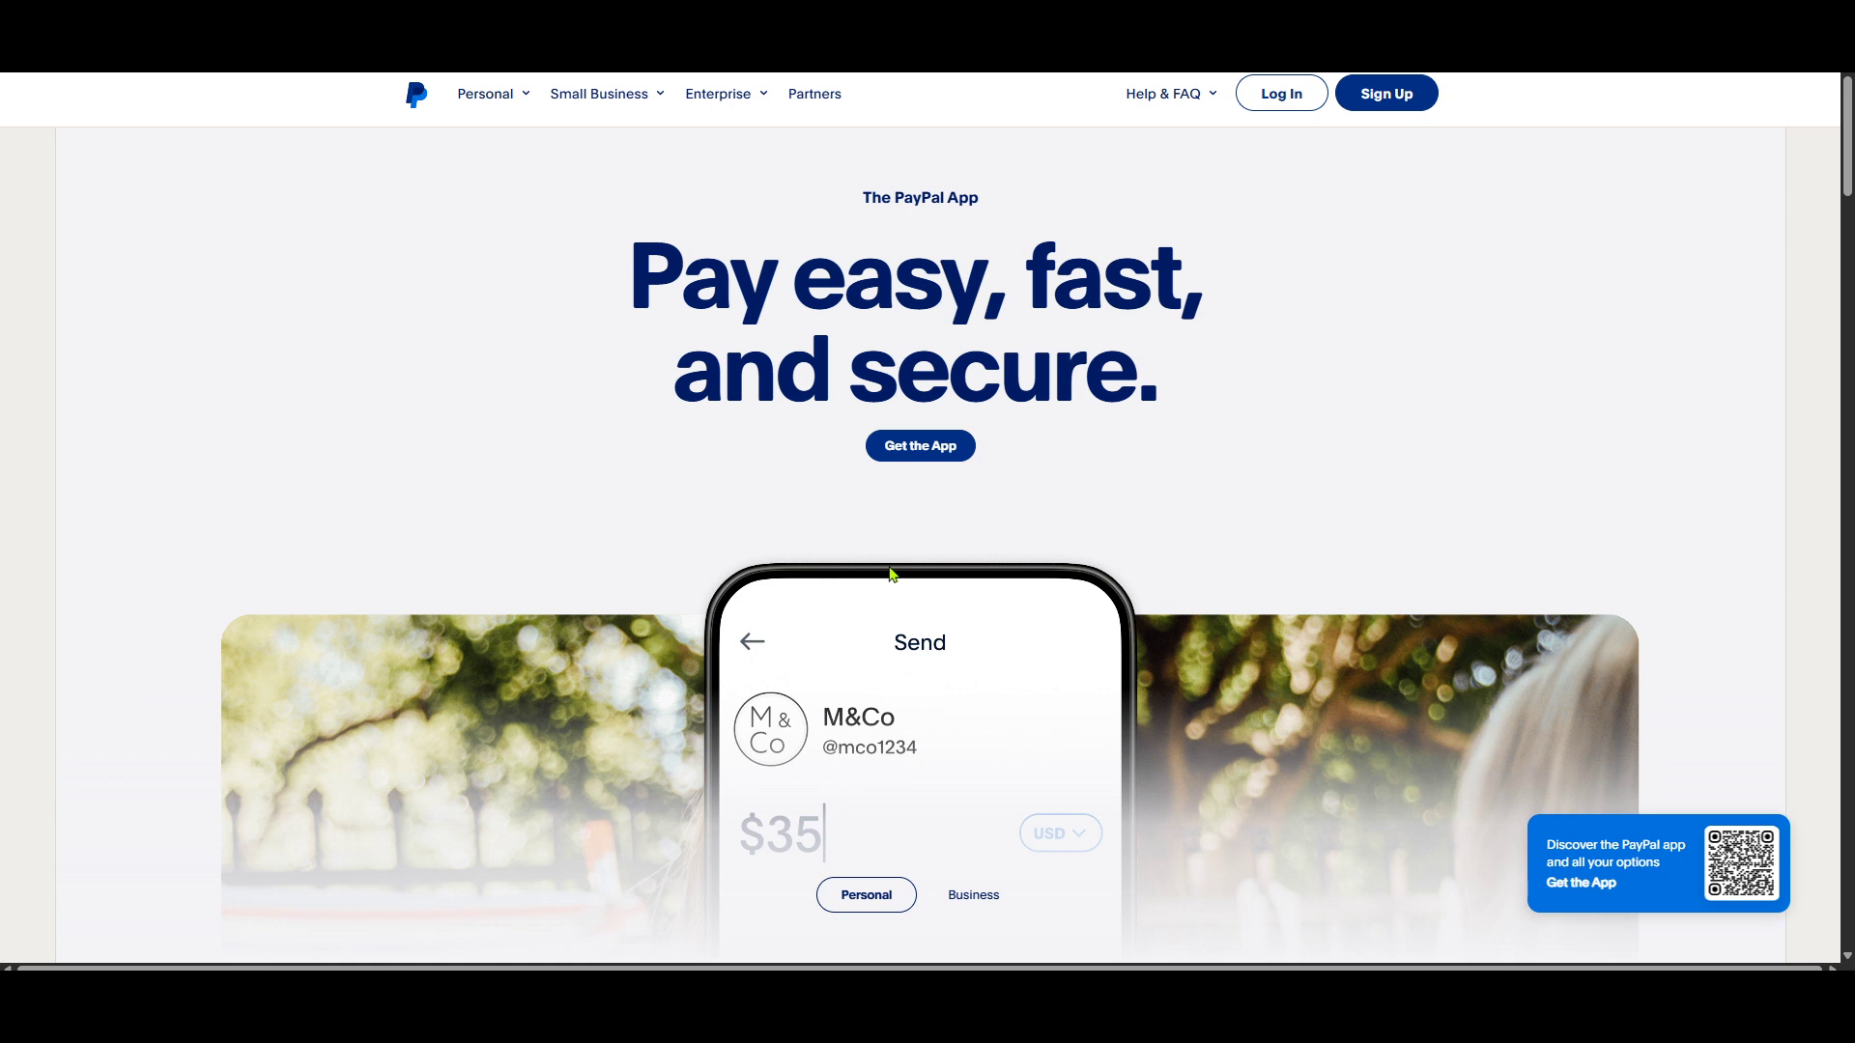
{"action": "mouse_move", "coordinate": [1189, 412]}
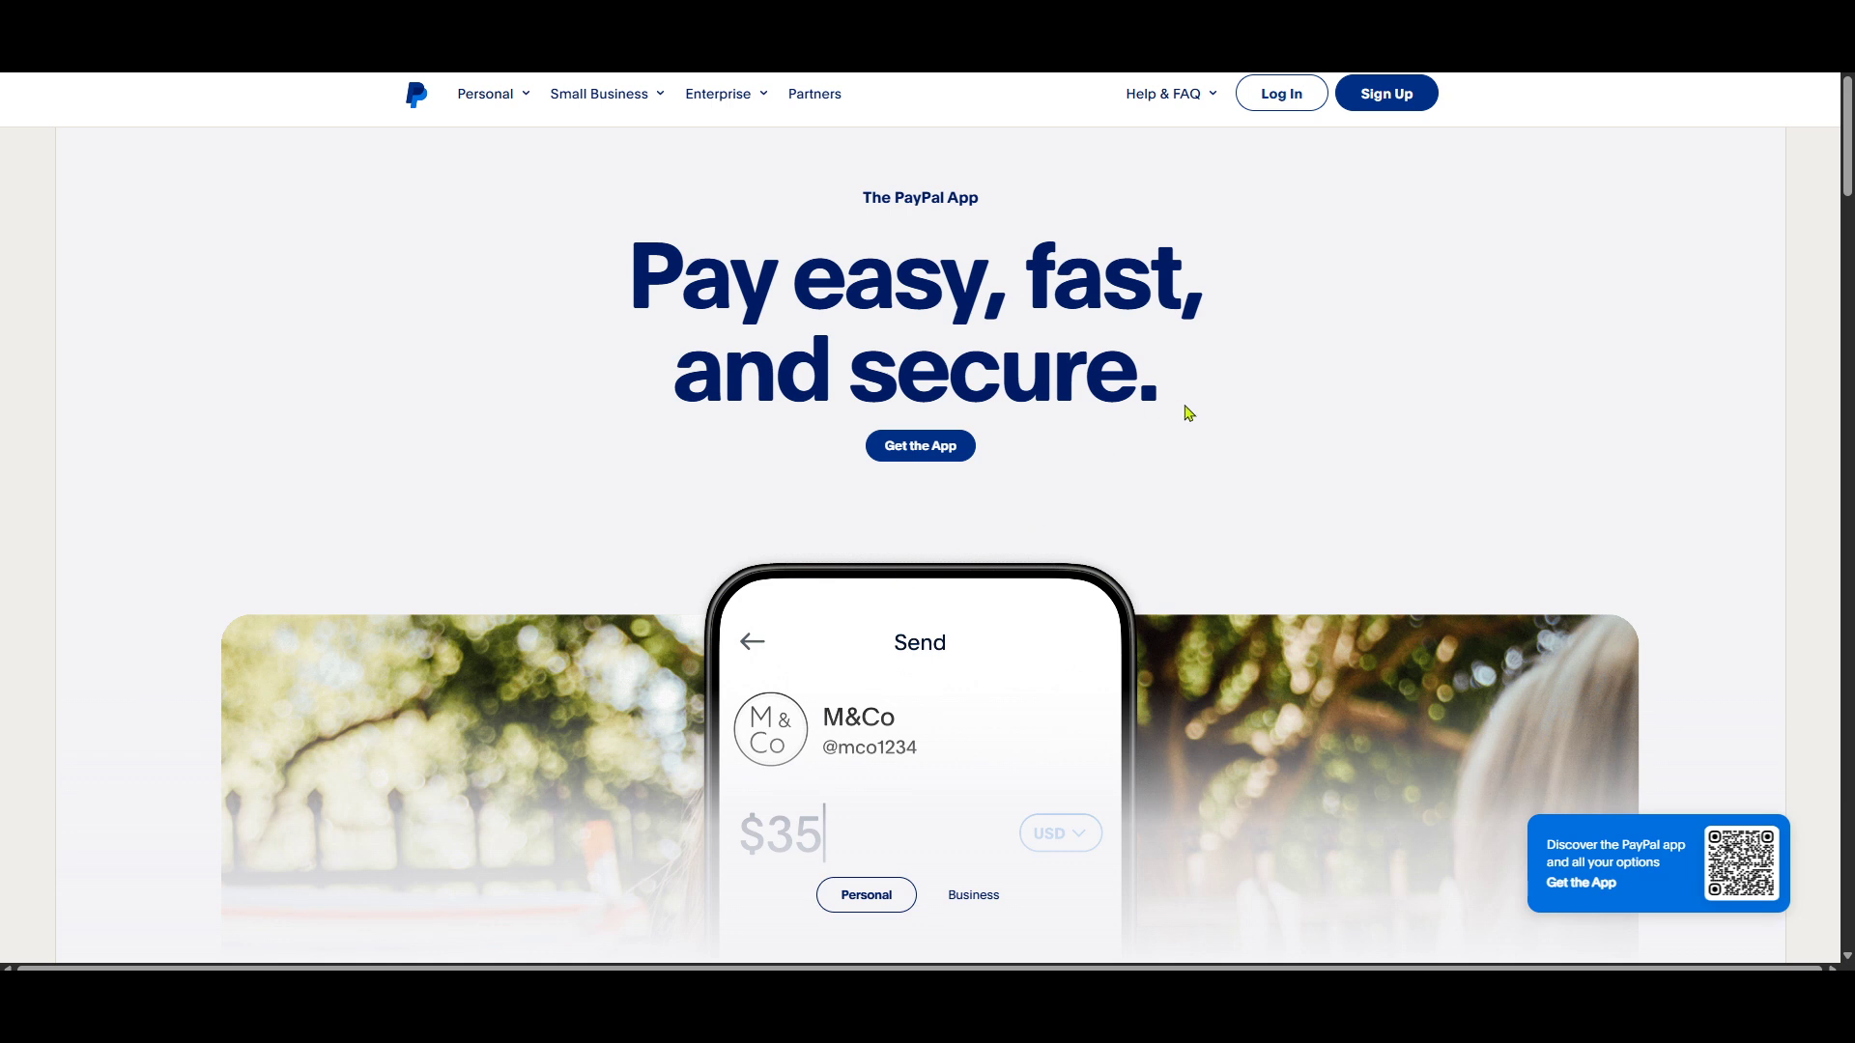
{"action": "mouse_move", "coordinate": [1415, 206]}
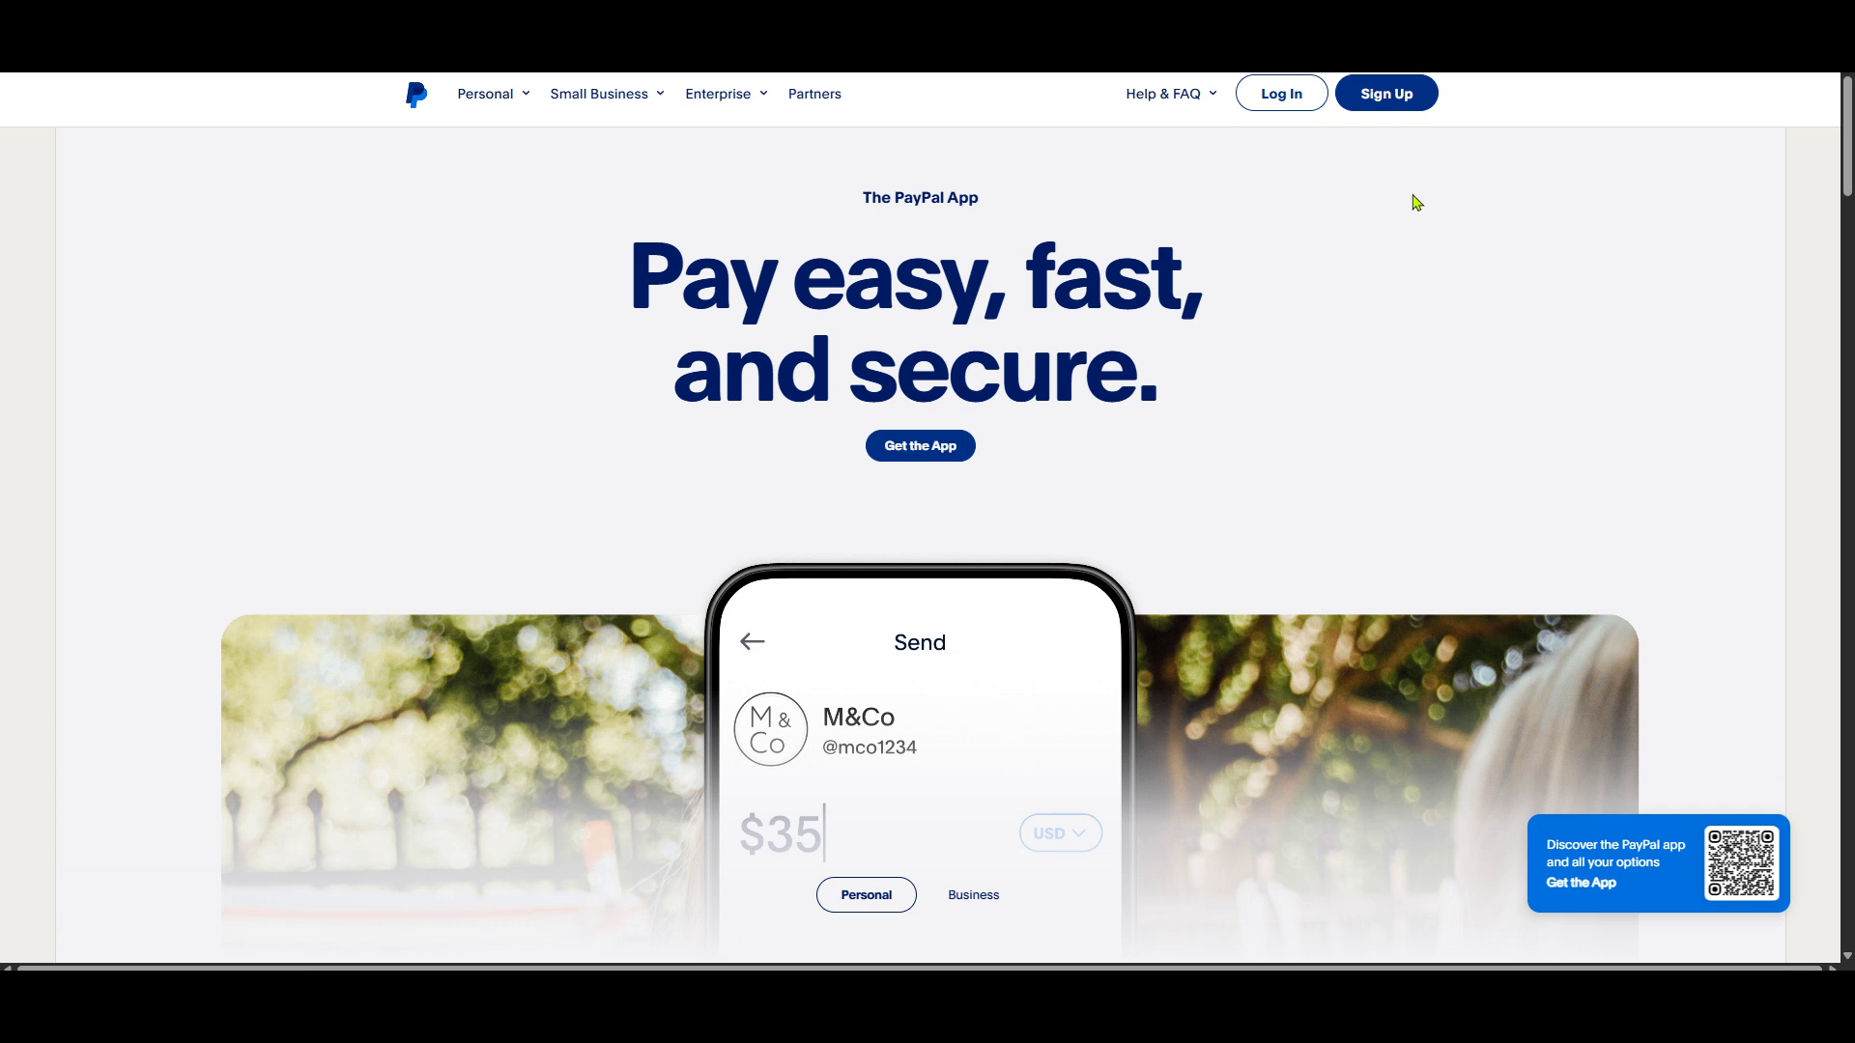
{"action": "mouse_move", "coordinate": [1407, 197]}
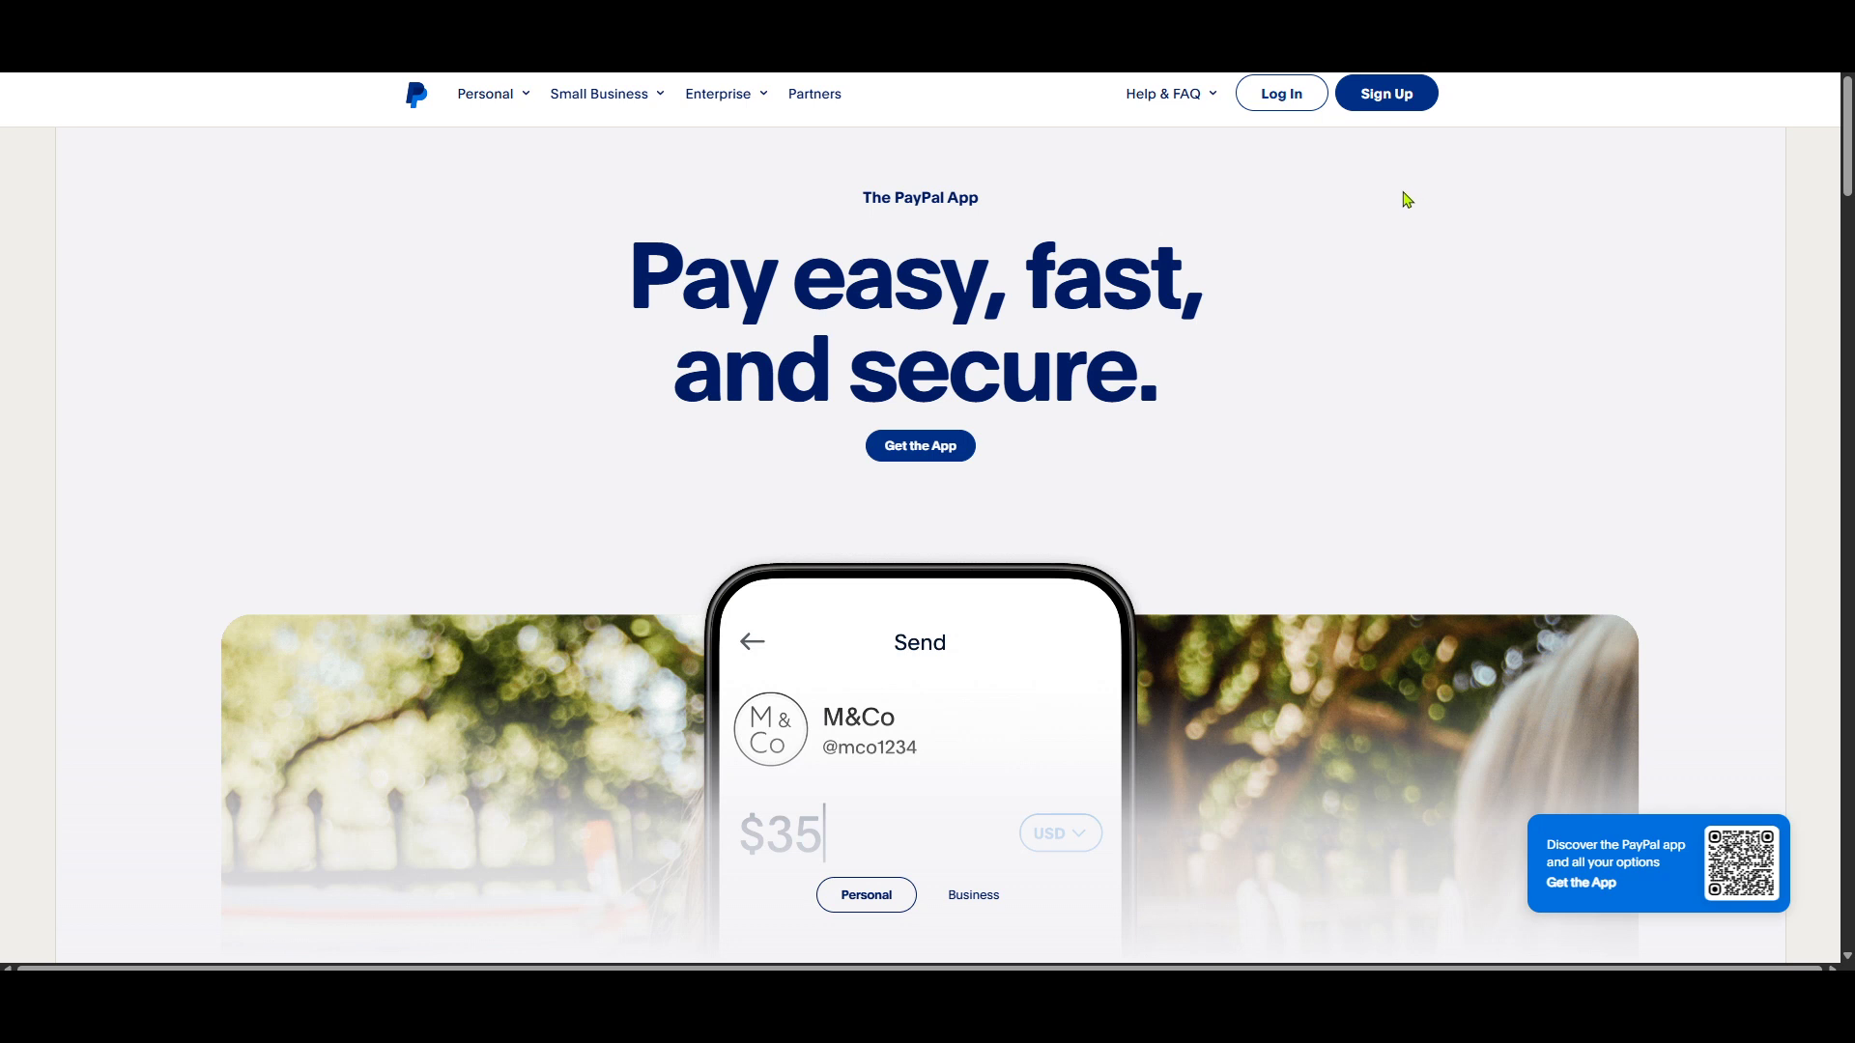
{"action": "mouse_move", "coordinate": [1333, 185]}
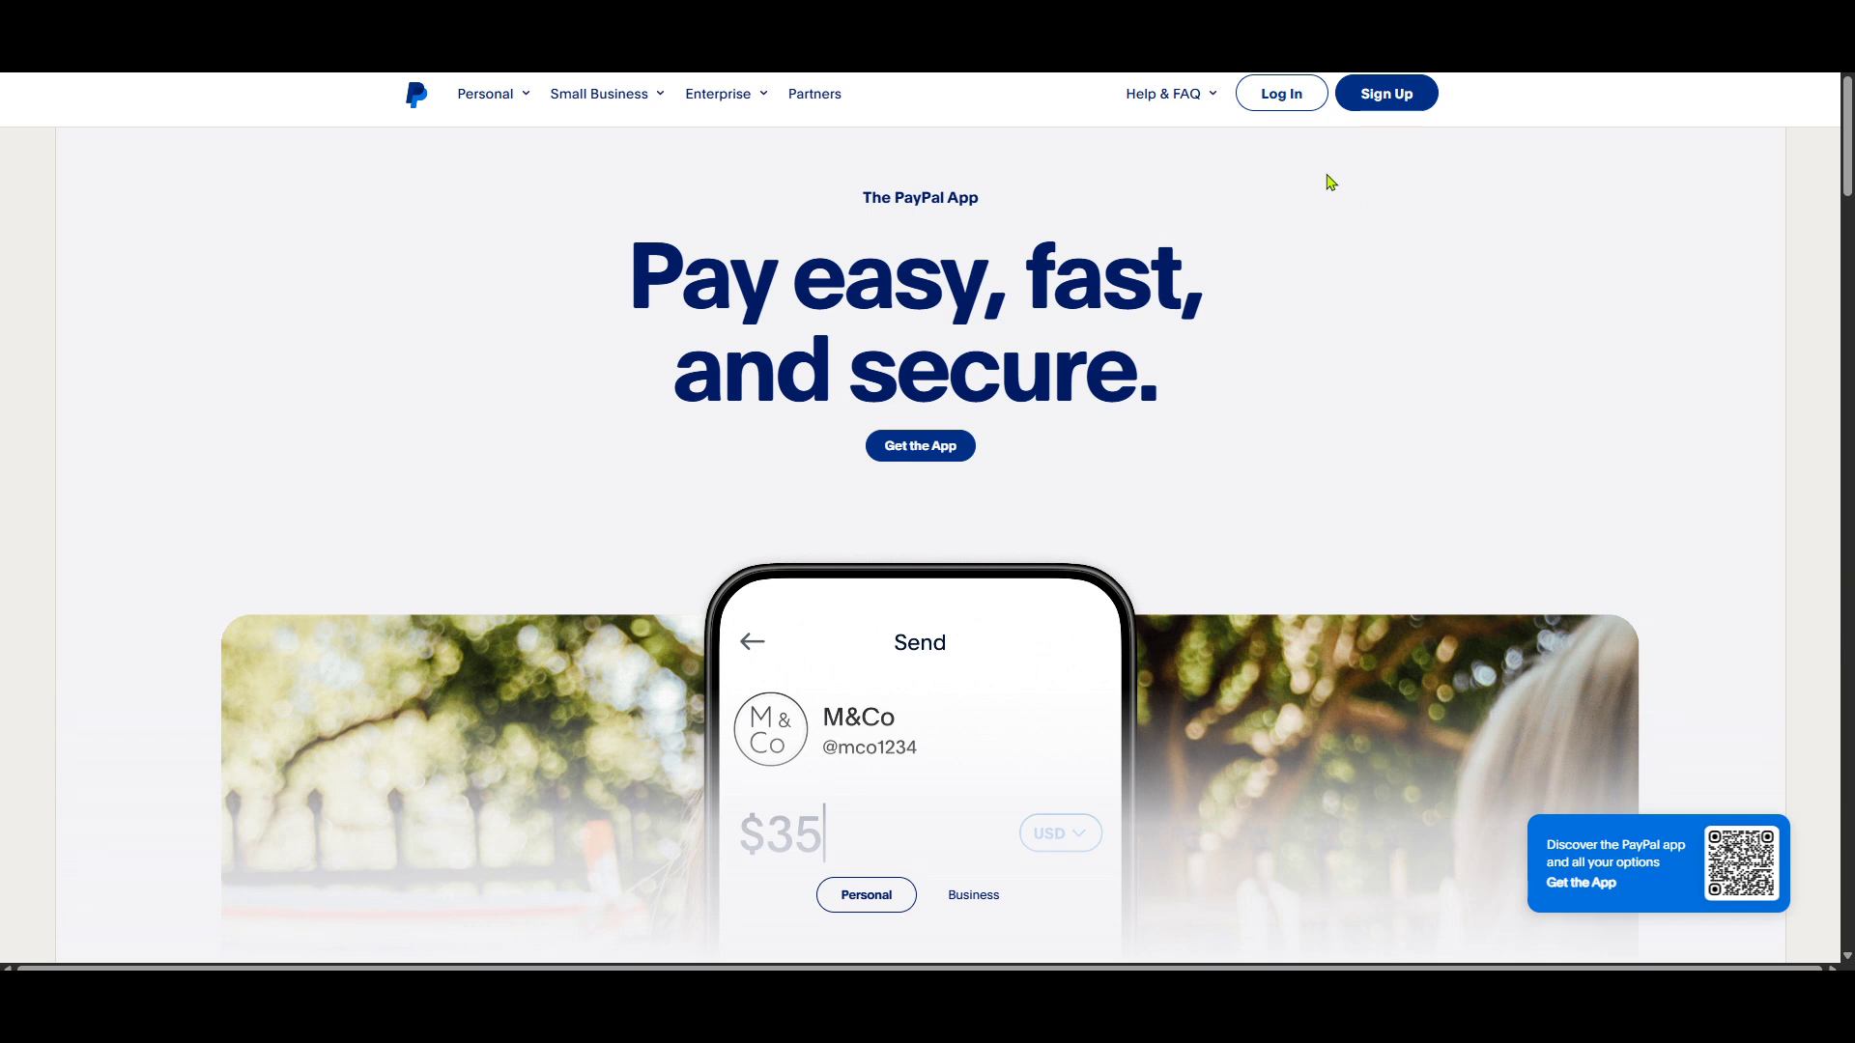
{"action": "mouse_move", "coordinate": [1327, 176]}
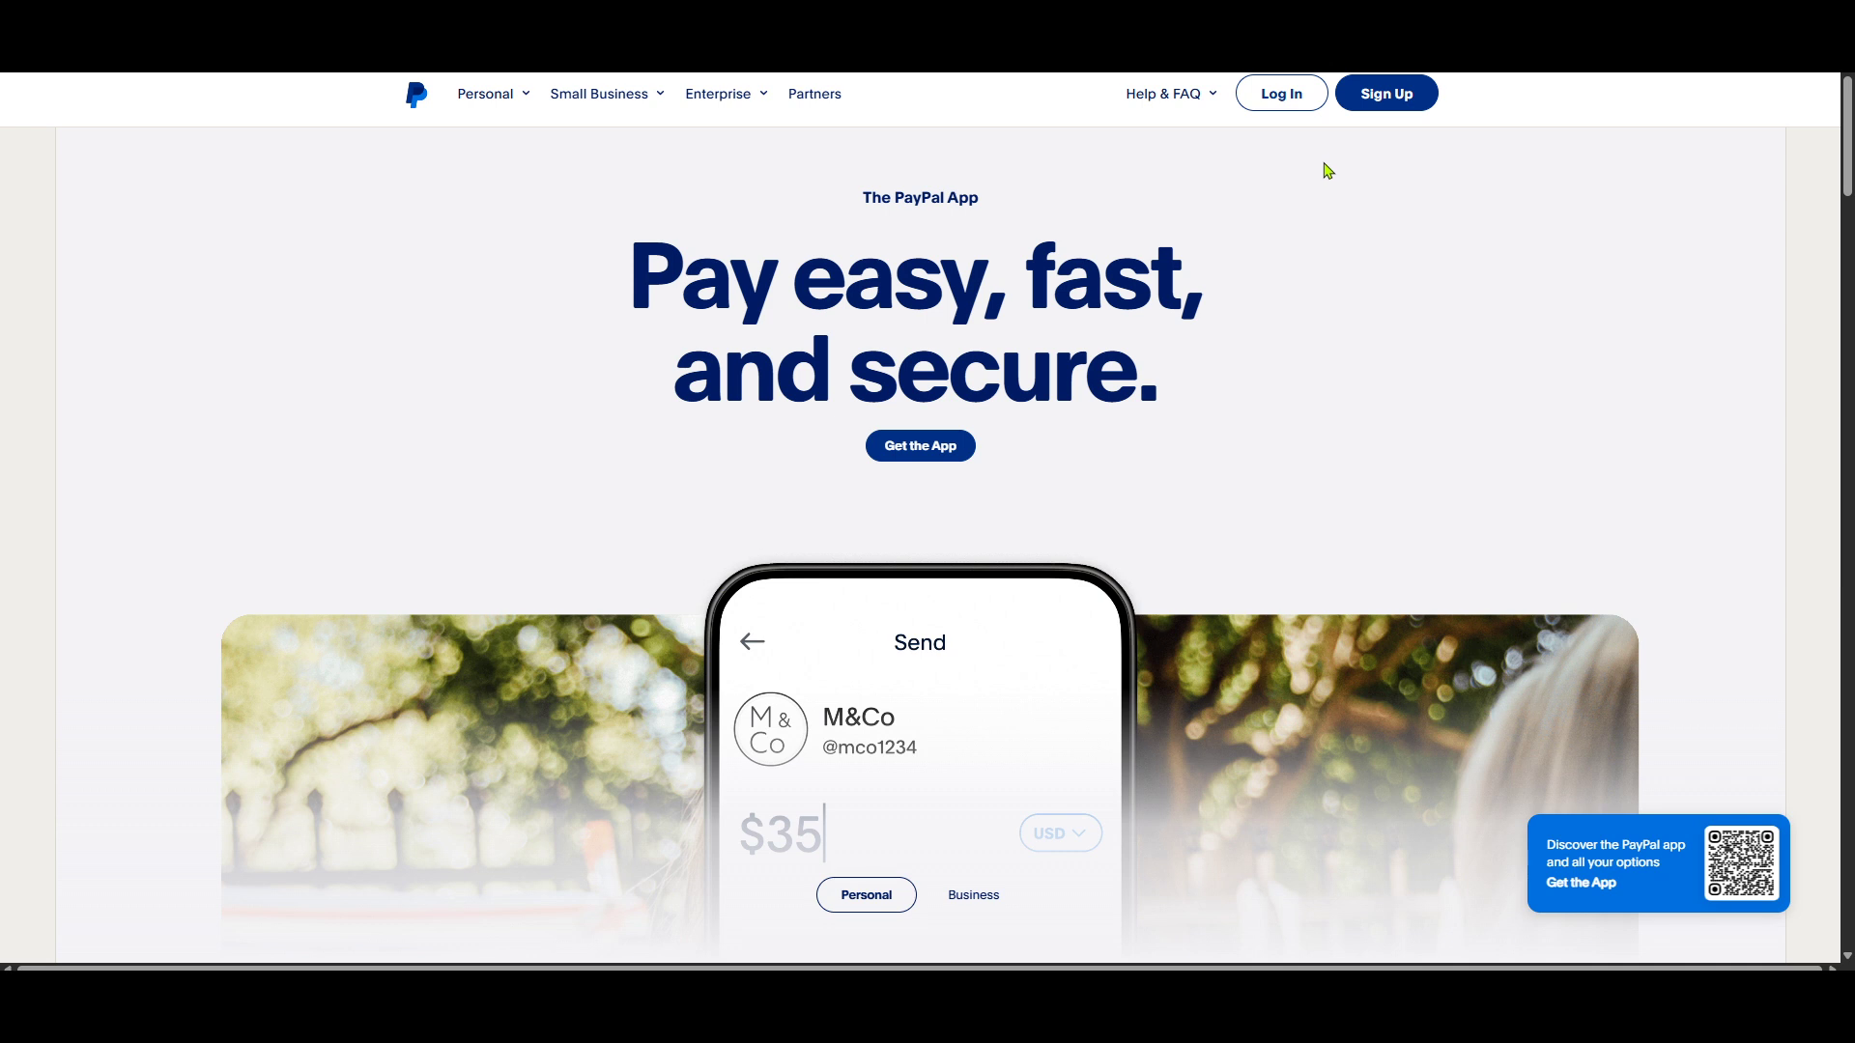
{"action": "mouse_move", "coordinate": [1292, 92]}
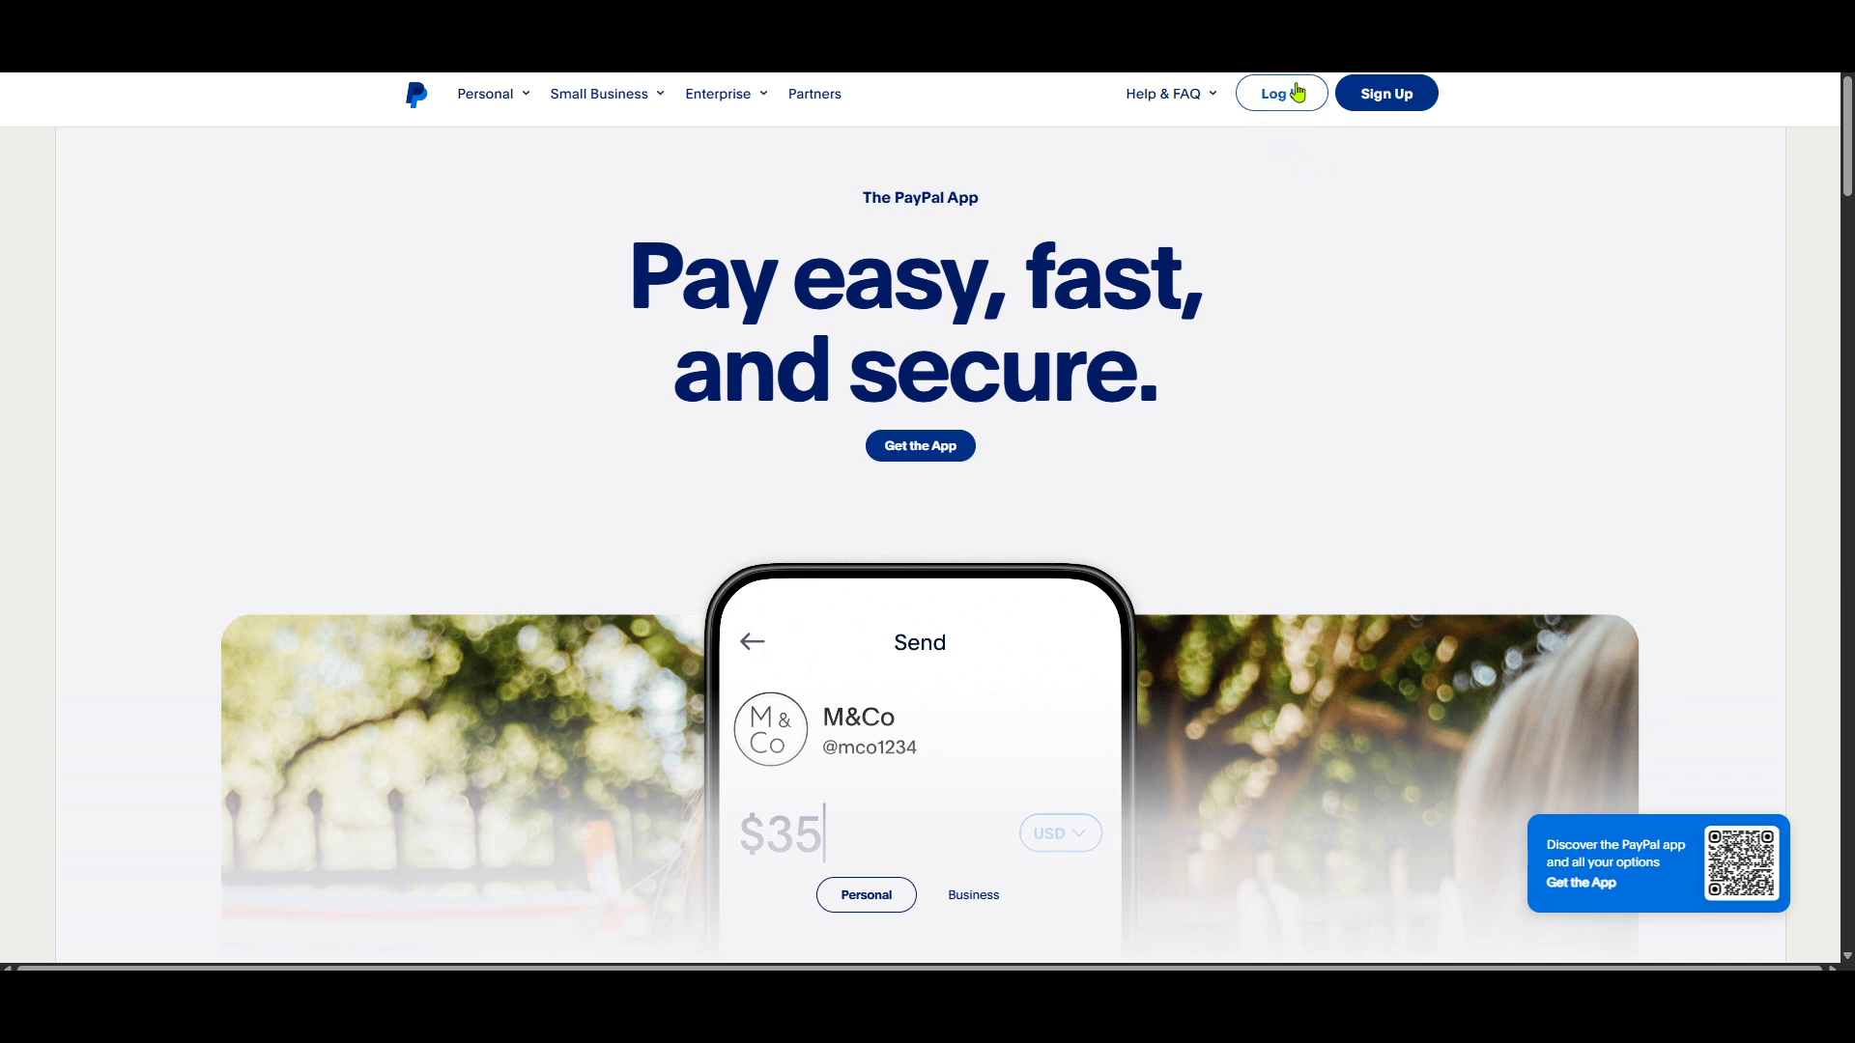
{"action": "mouse_move", "coordinate": [1280, 106]}
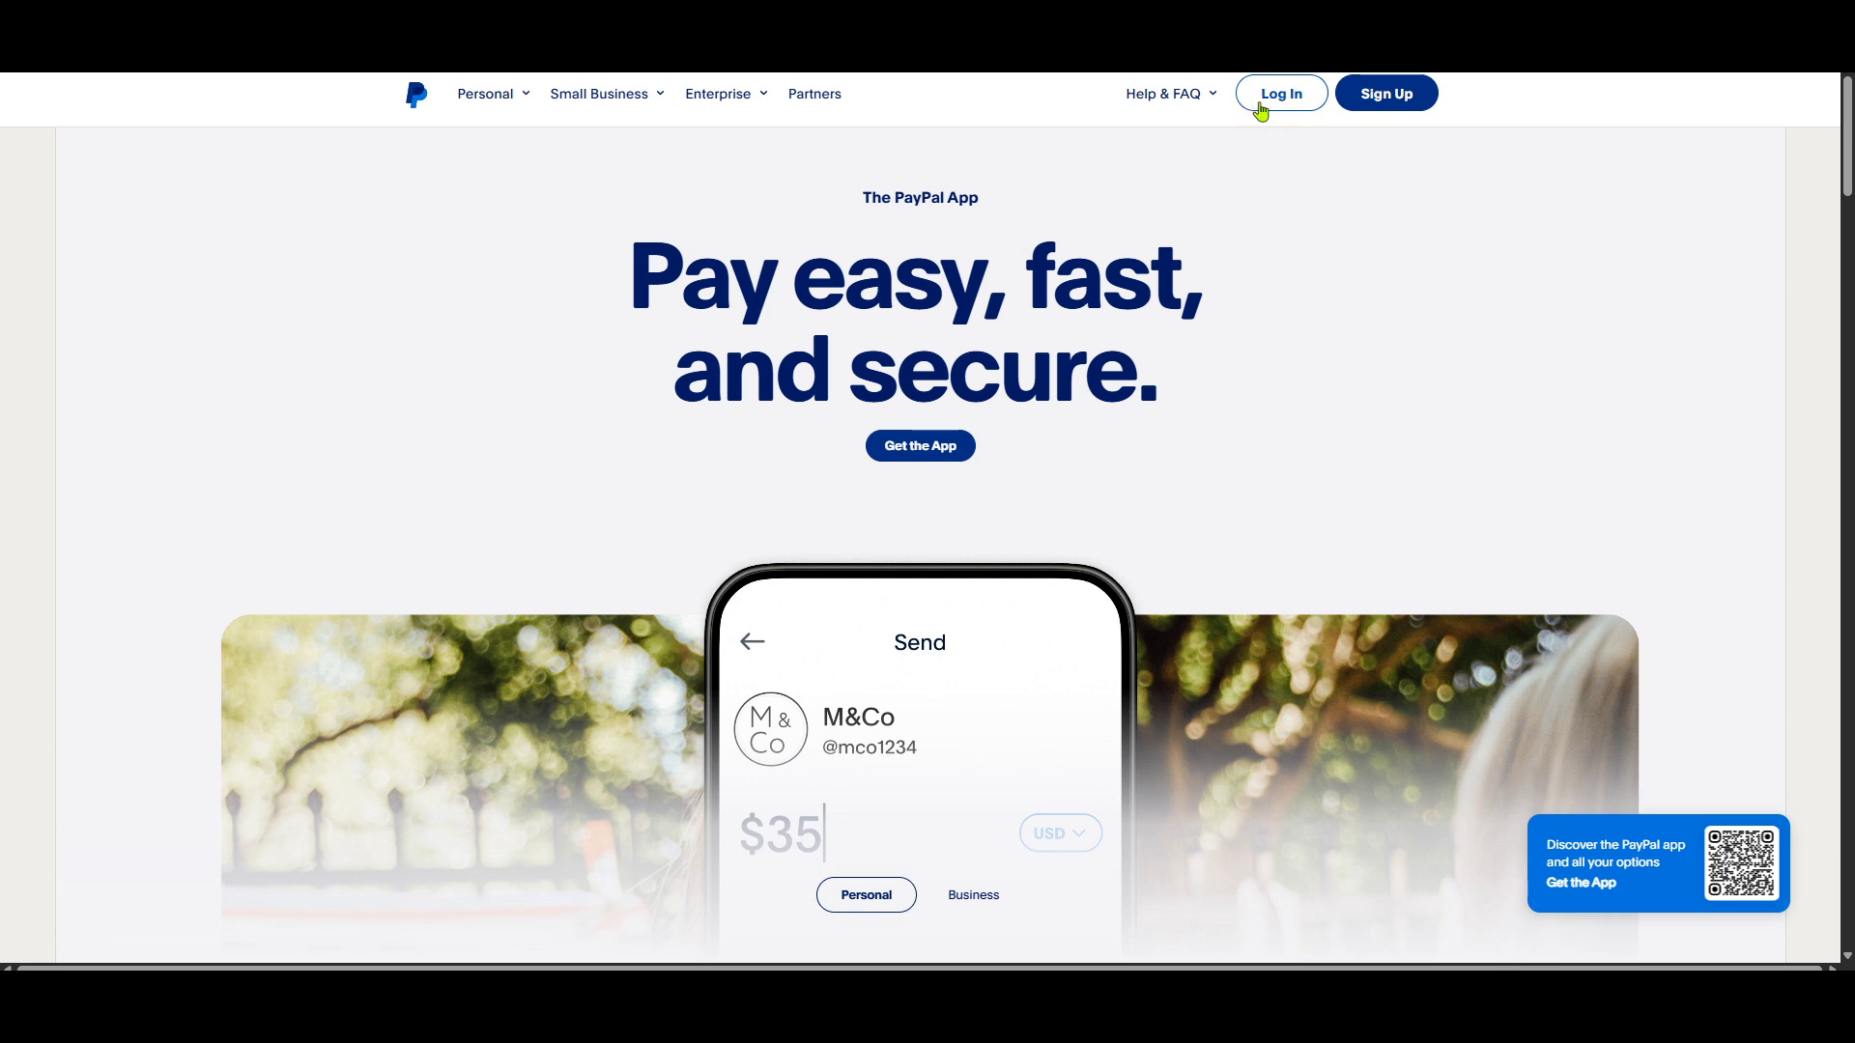
{"action": "mouse_move", "coordinate": [1301, 130]}
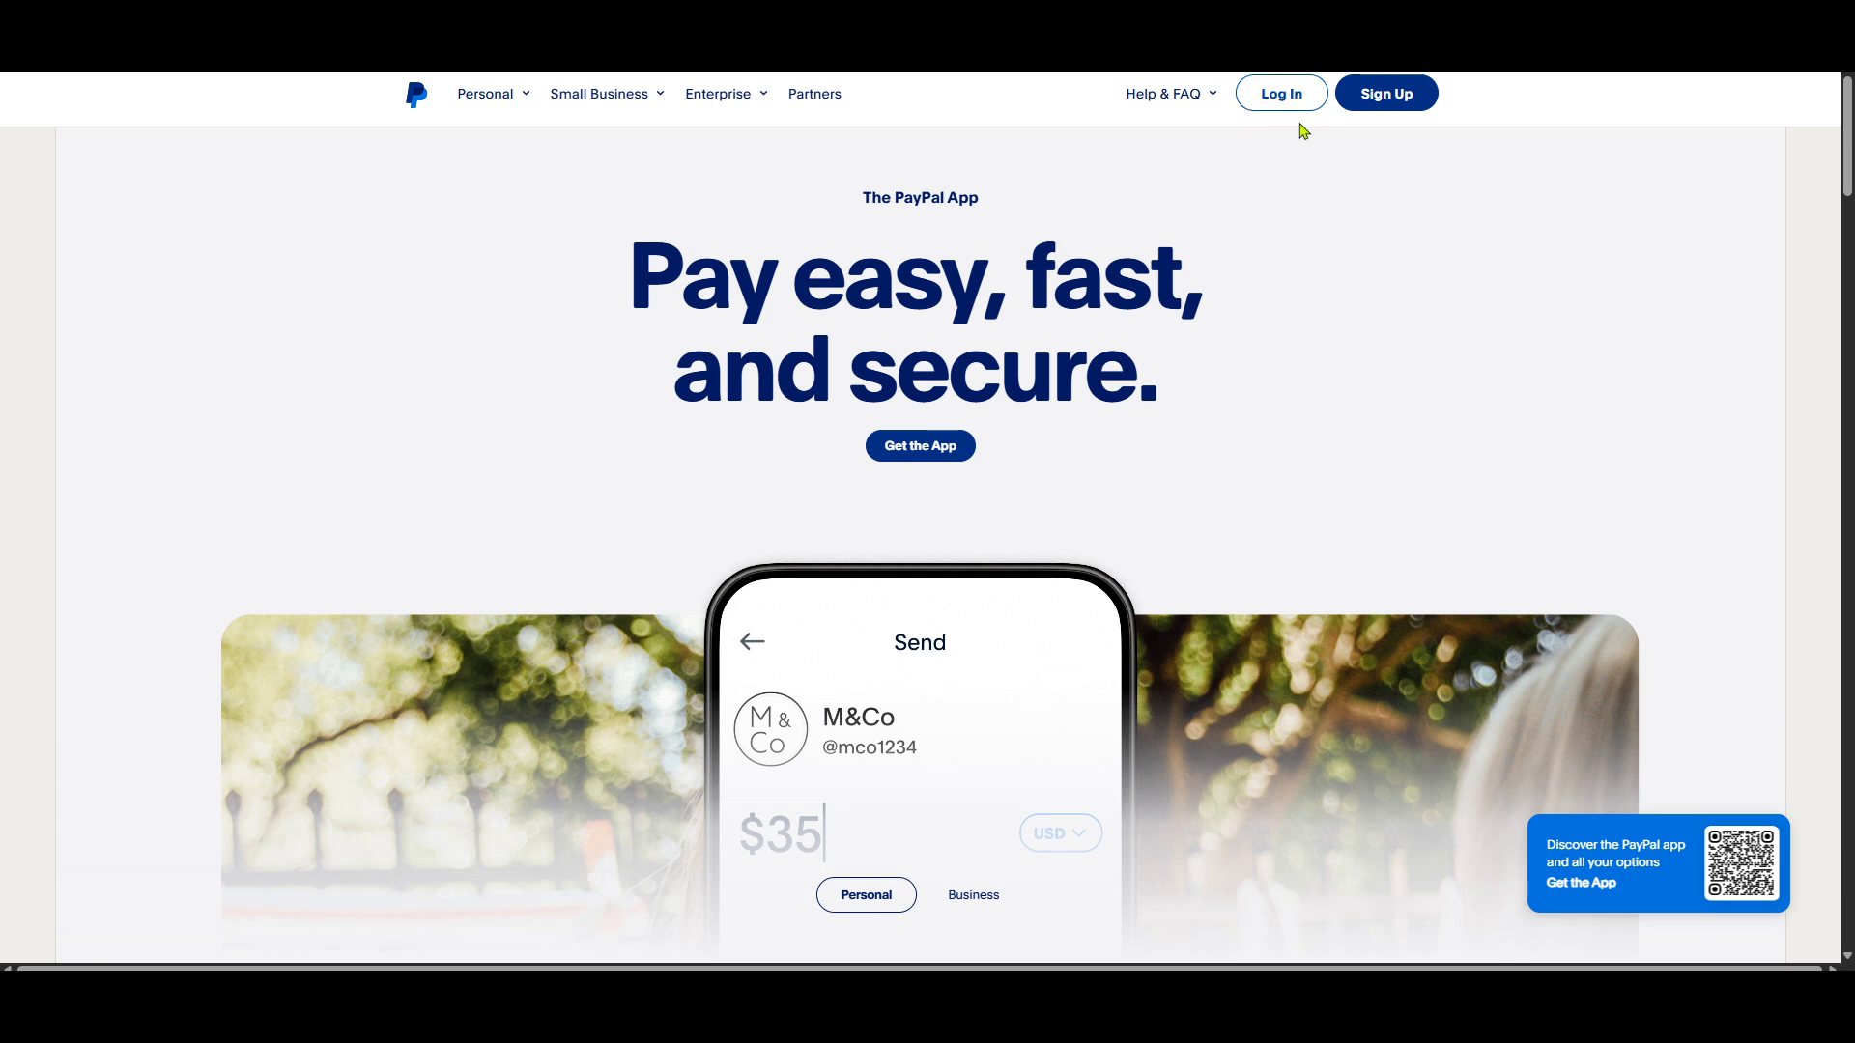
{"action": "mouse_move", "coordinate": [1311, 125]}
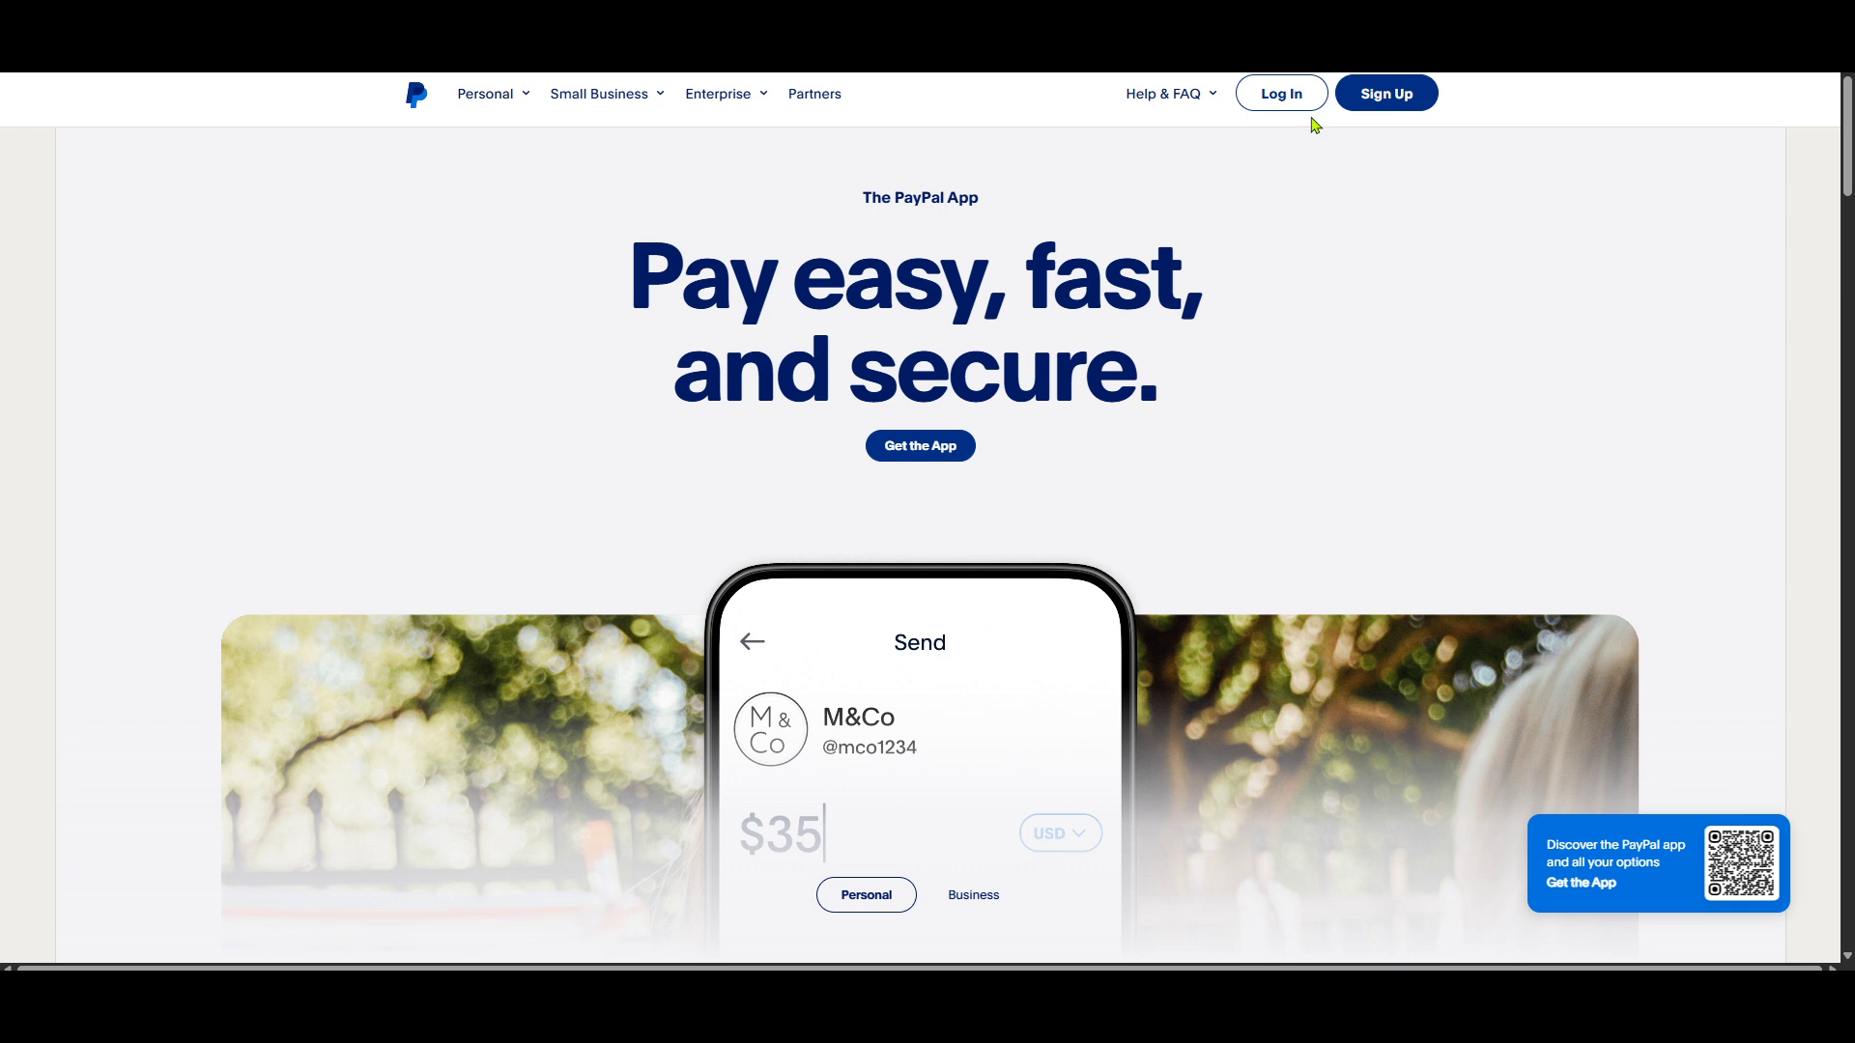
Log in to PayPal to reach the Home dashboard with balance and linked cards
{"action": "left_click", "coordinate": [1280, 93]}
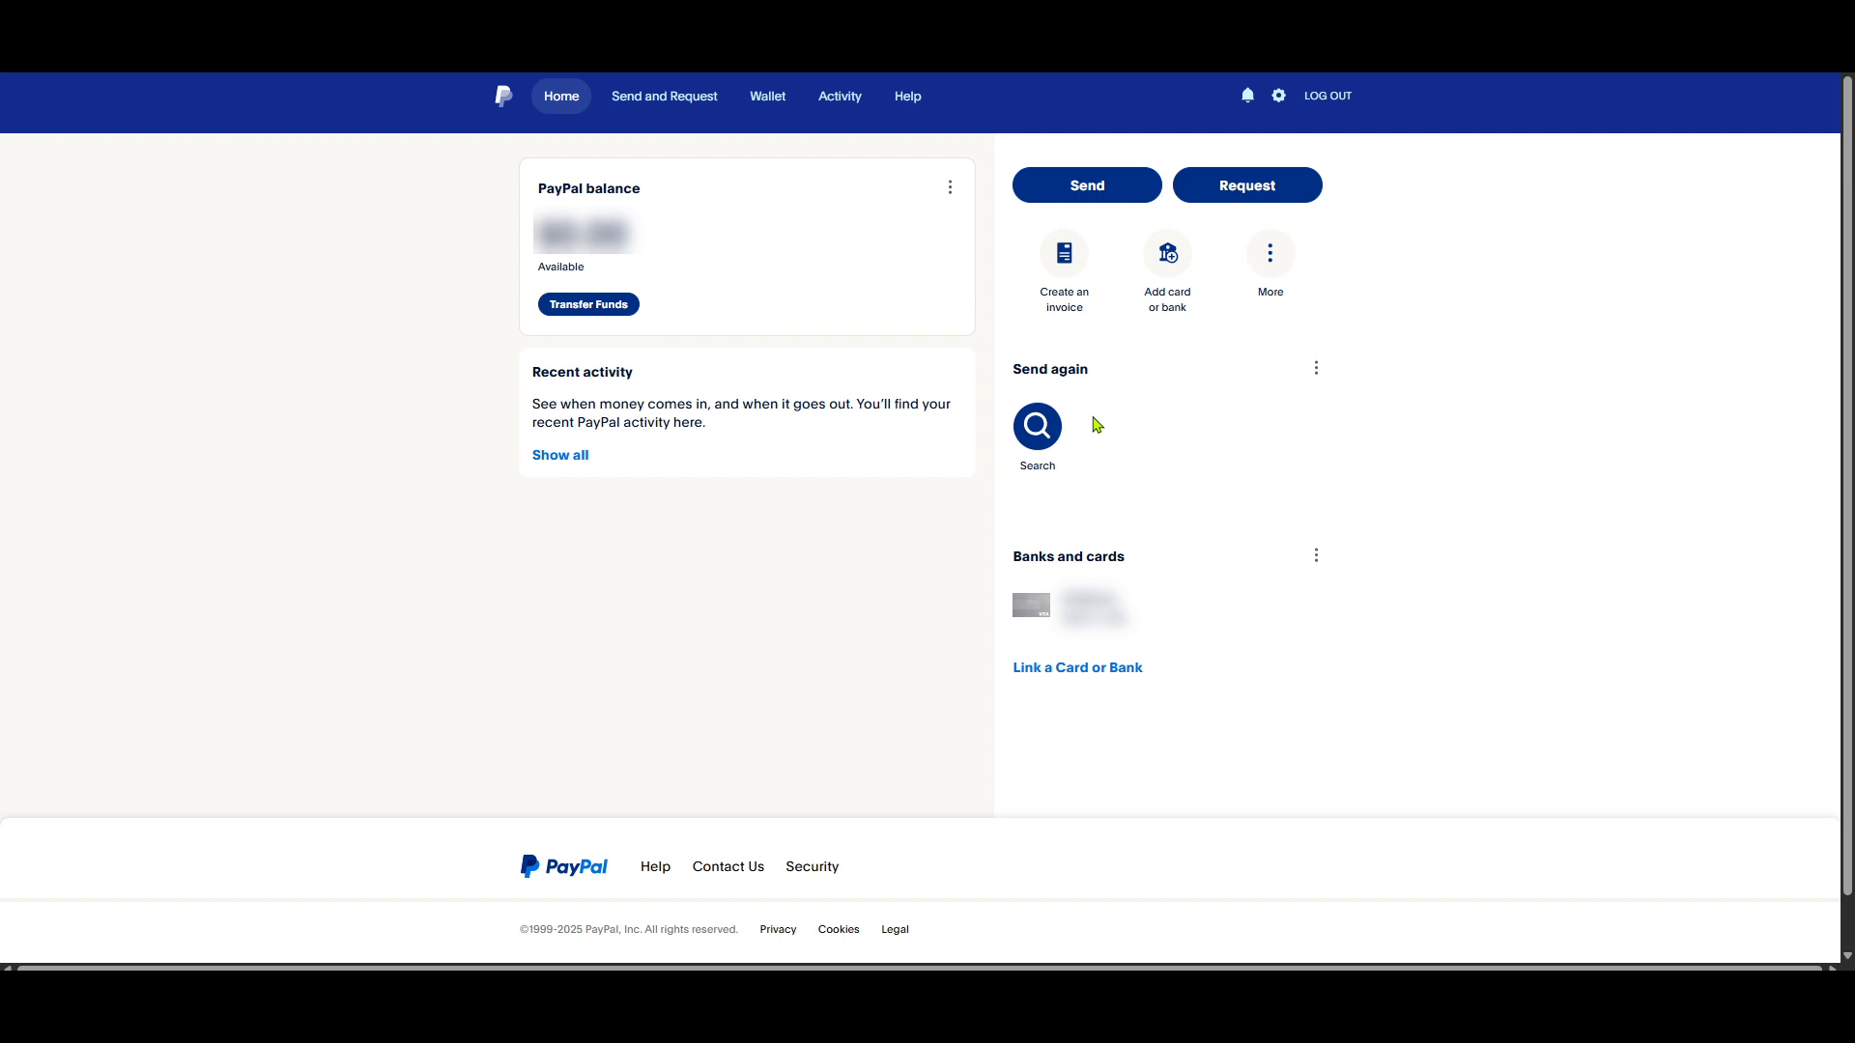
{"action": "mouse_move", "coordinate": [1327, 222]}
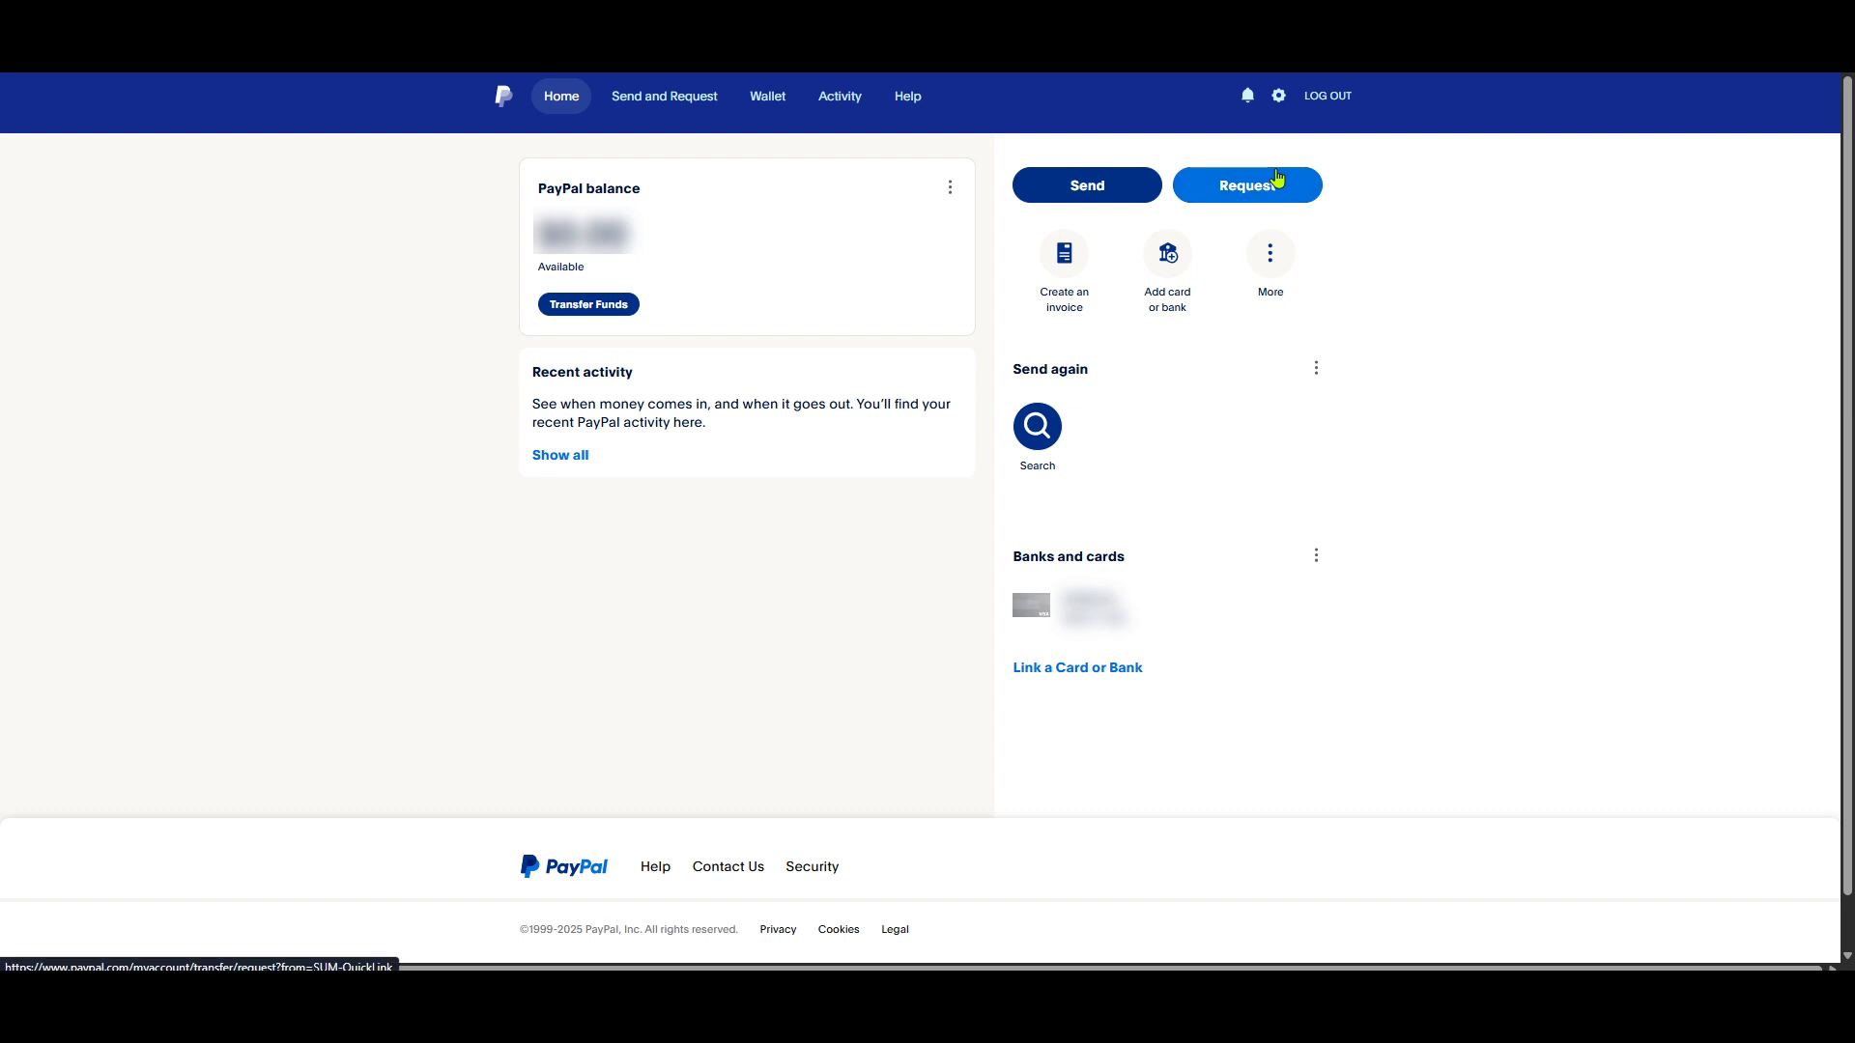
{"action": "mouse_move", "coordinate": [1107, 154]}
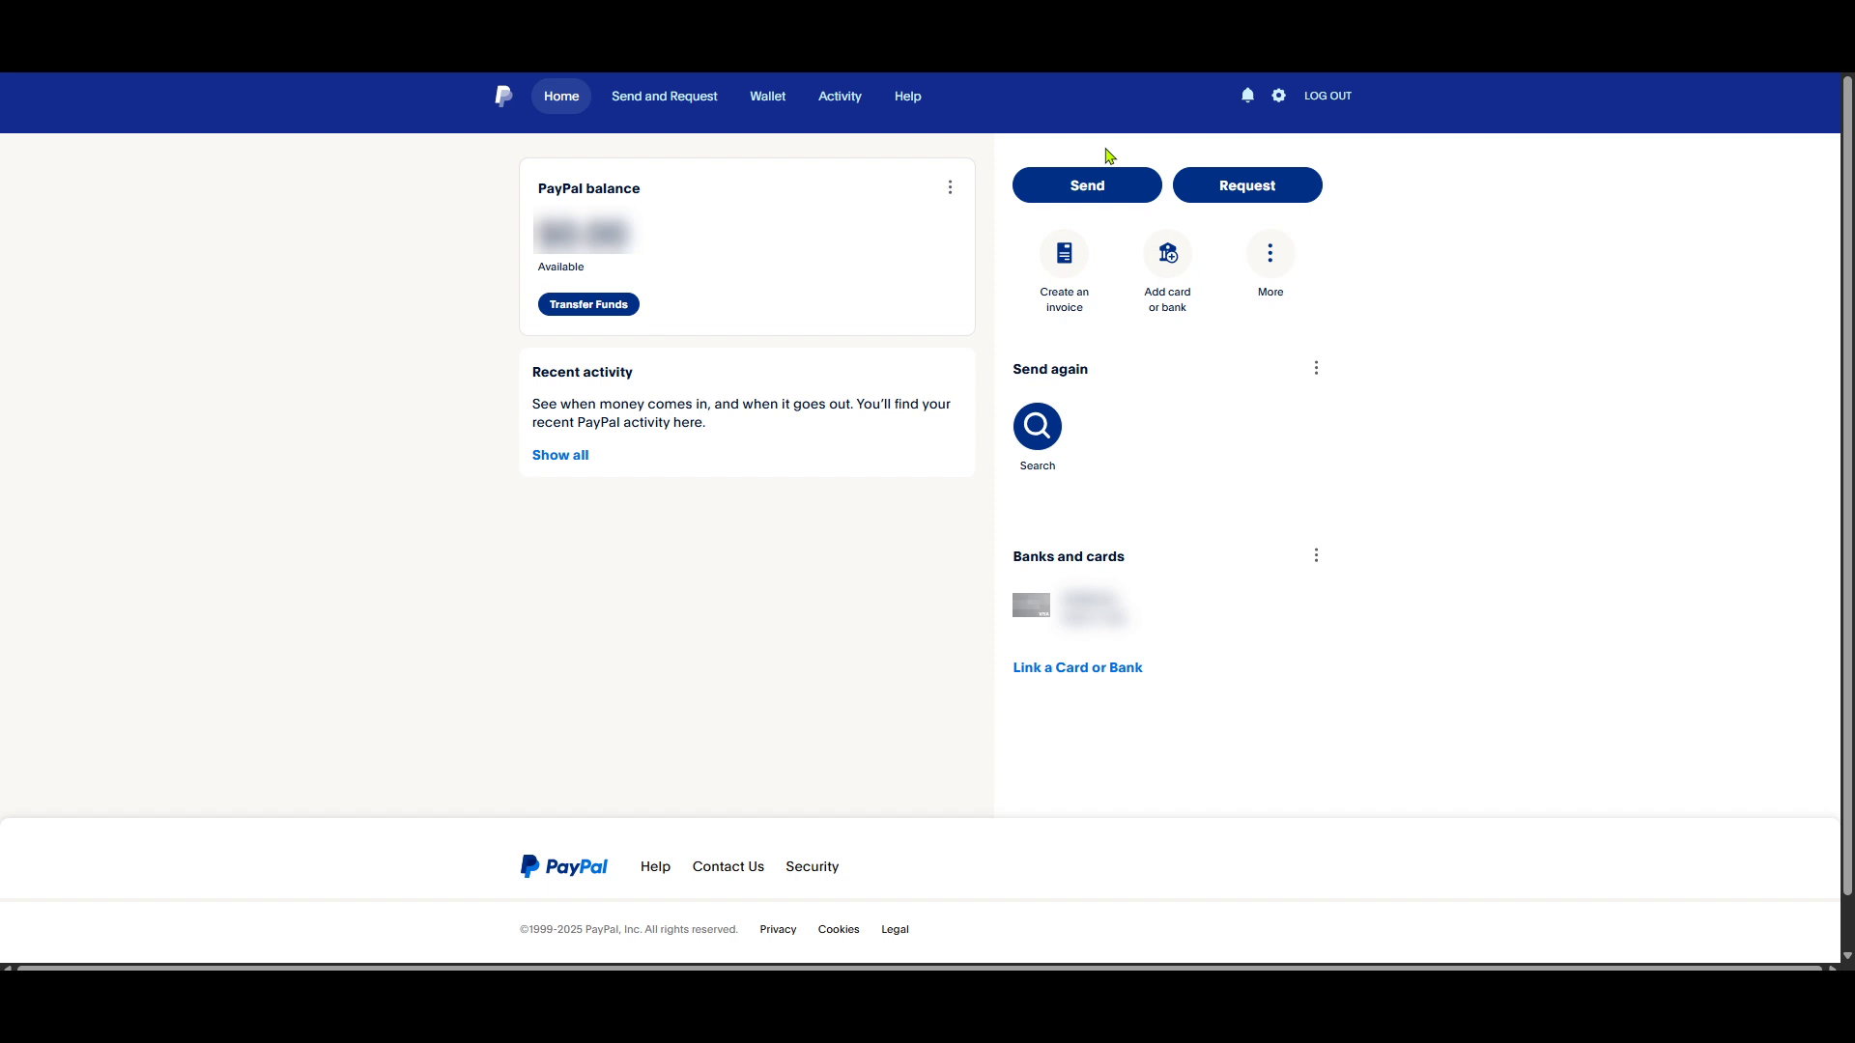
{"action": "mouse_move", "coordinate": [1047, 236]}
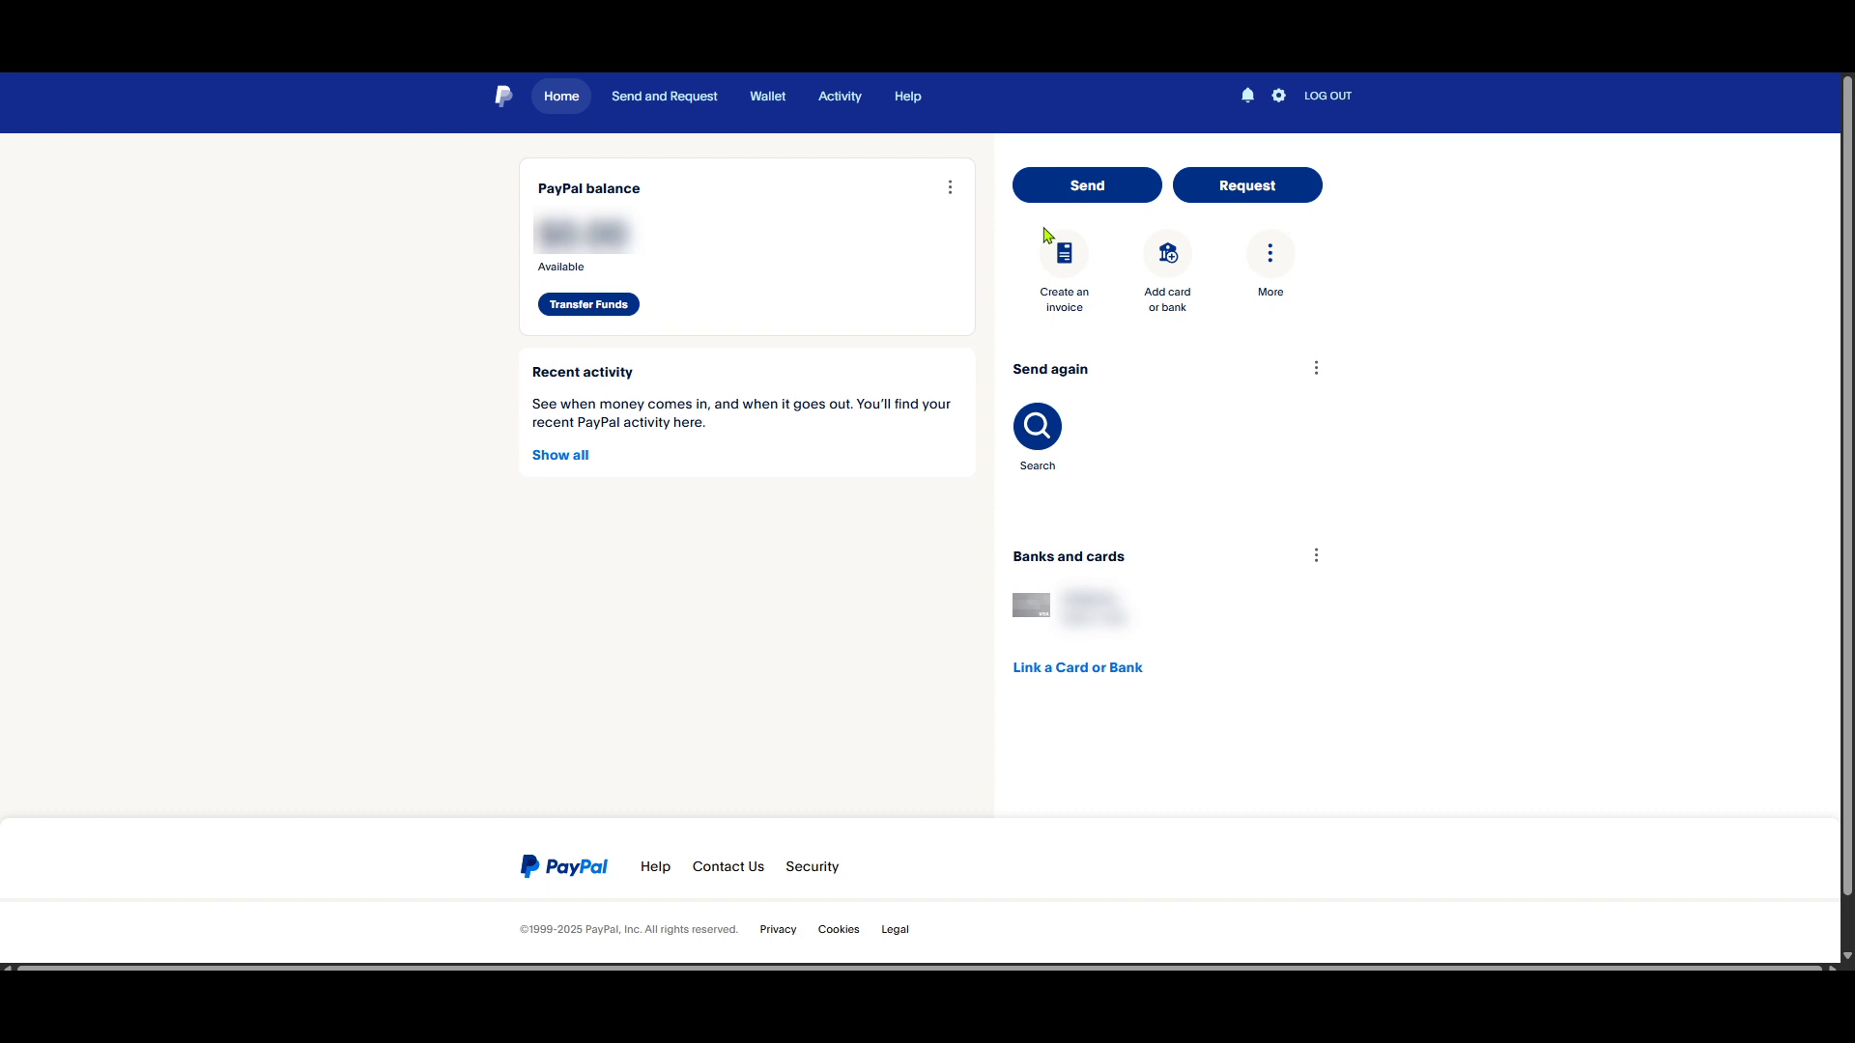
{"action": "mouse_move", "coordinate": [1485, 319]}
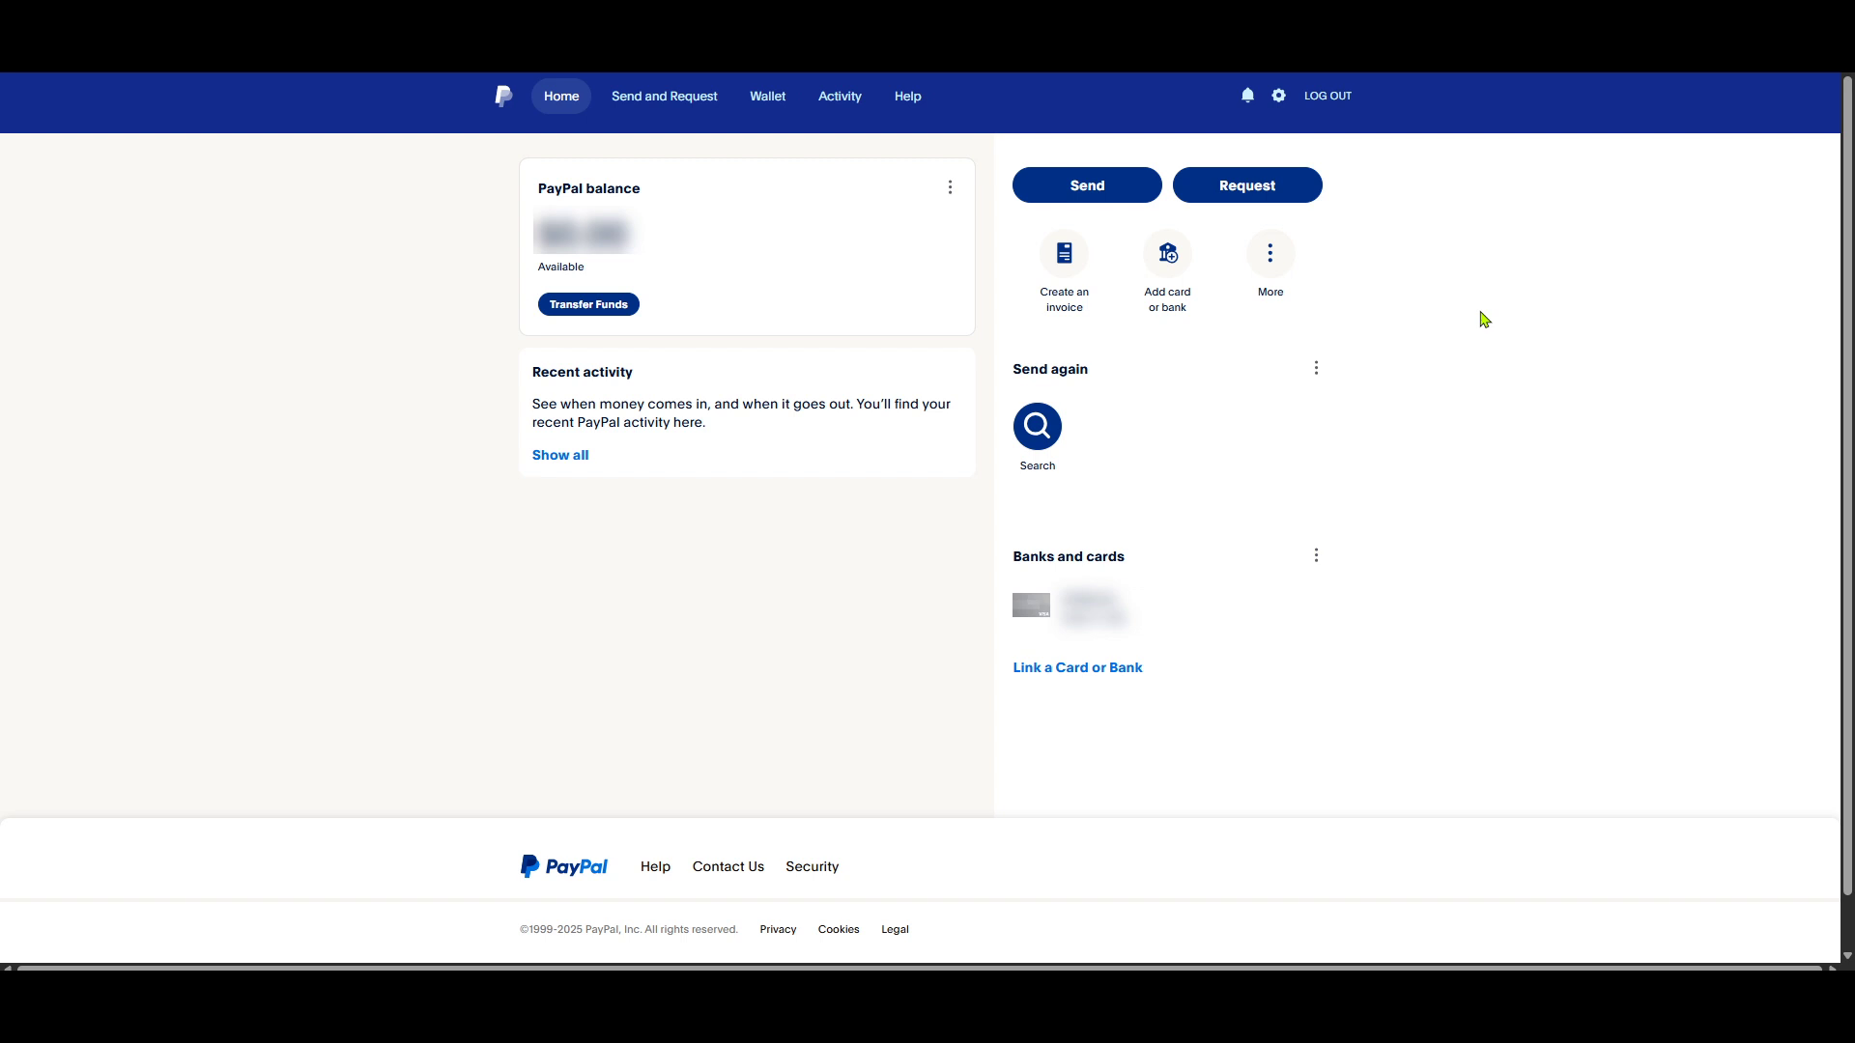
Open the Wallet tab listing the preferred PayPal balance, debit card, and USD and PHP
{"action": "left_click", "coordinate": [766, 96]}
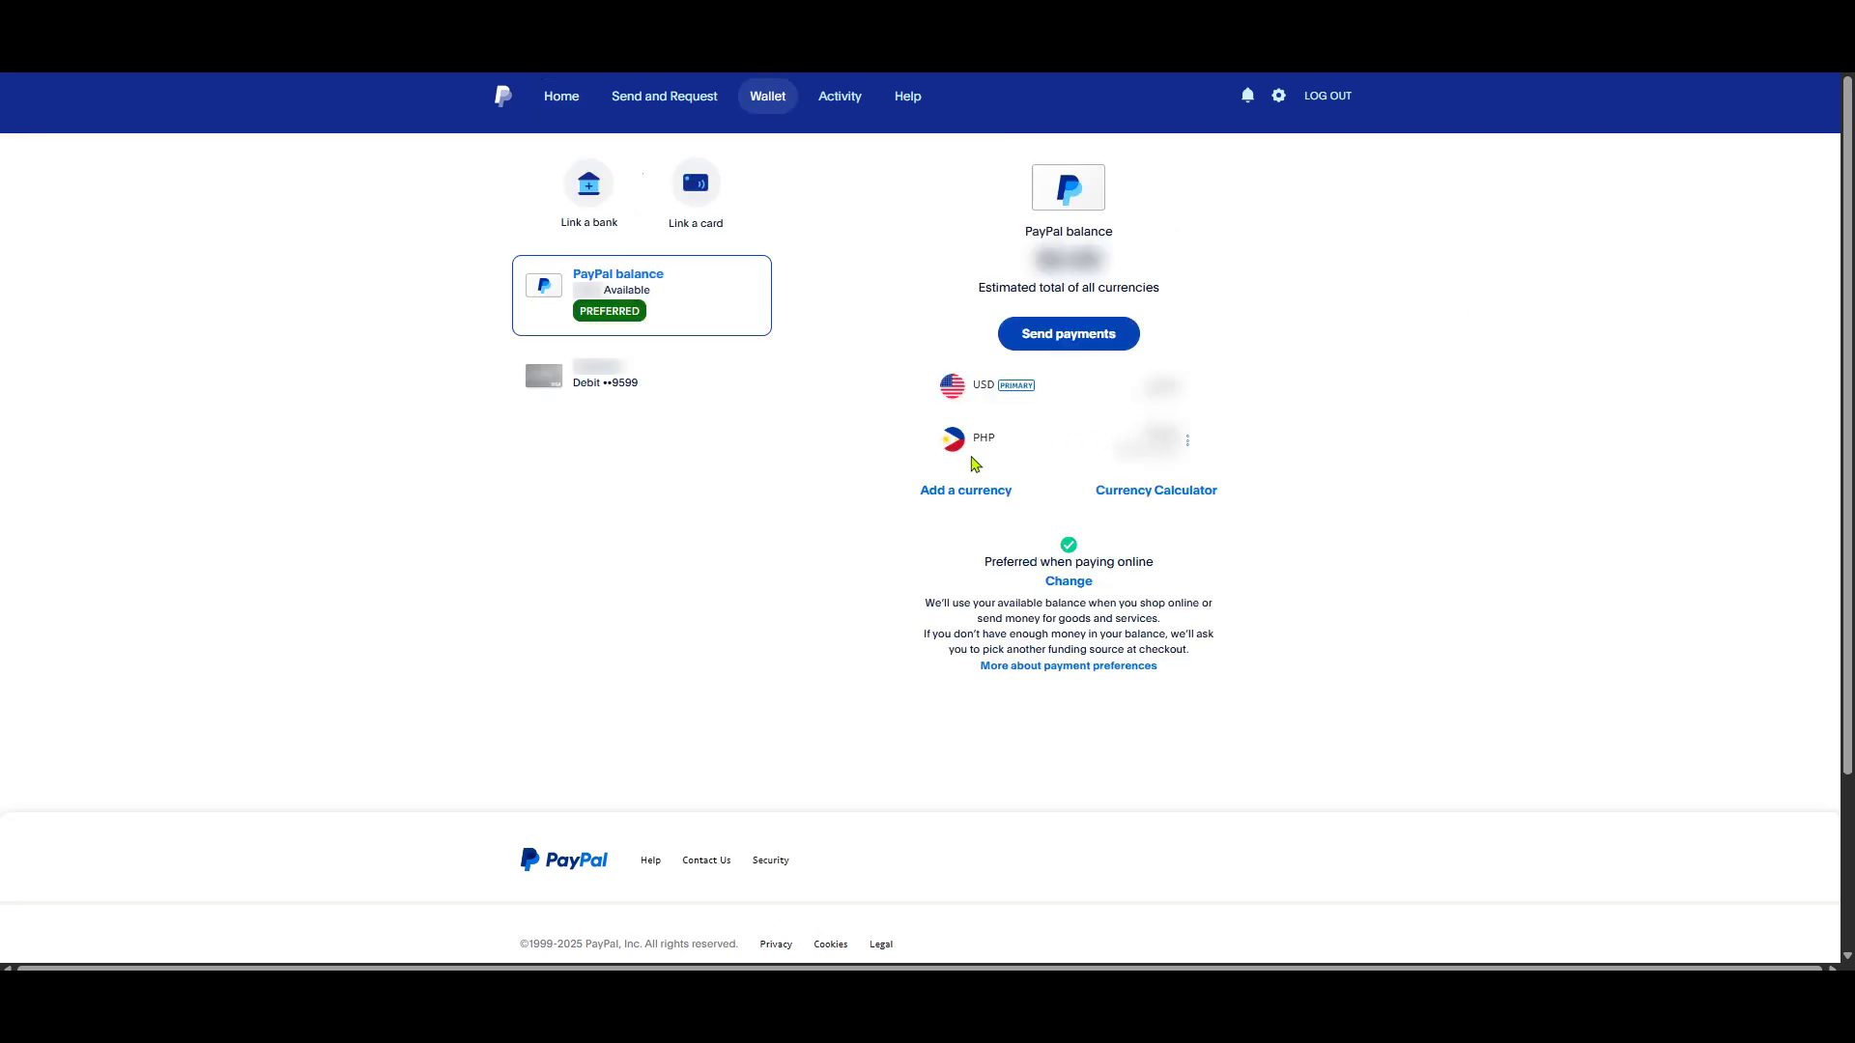
{"action": "mouse_move", "coordinate": [776, 466]}
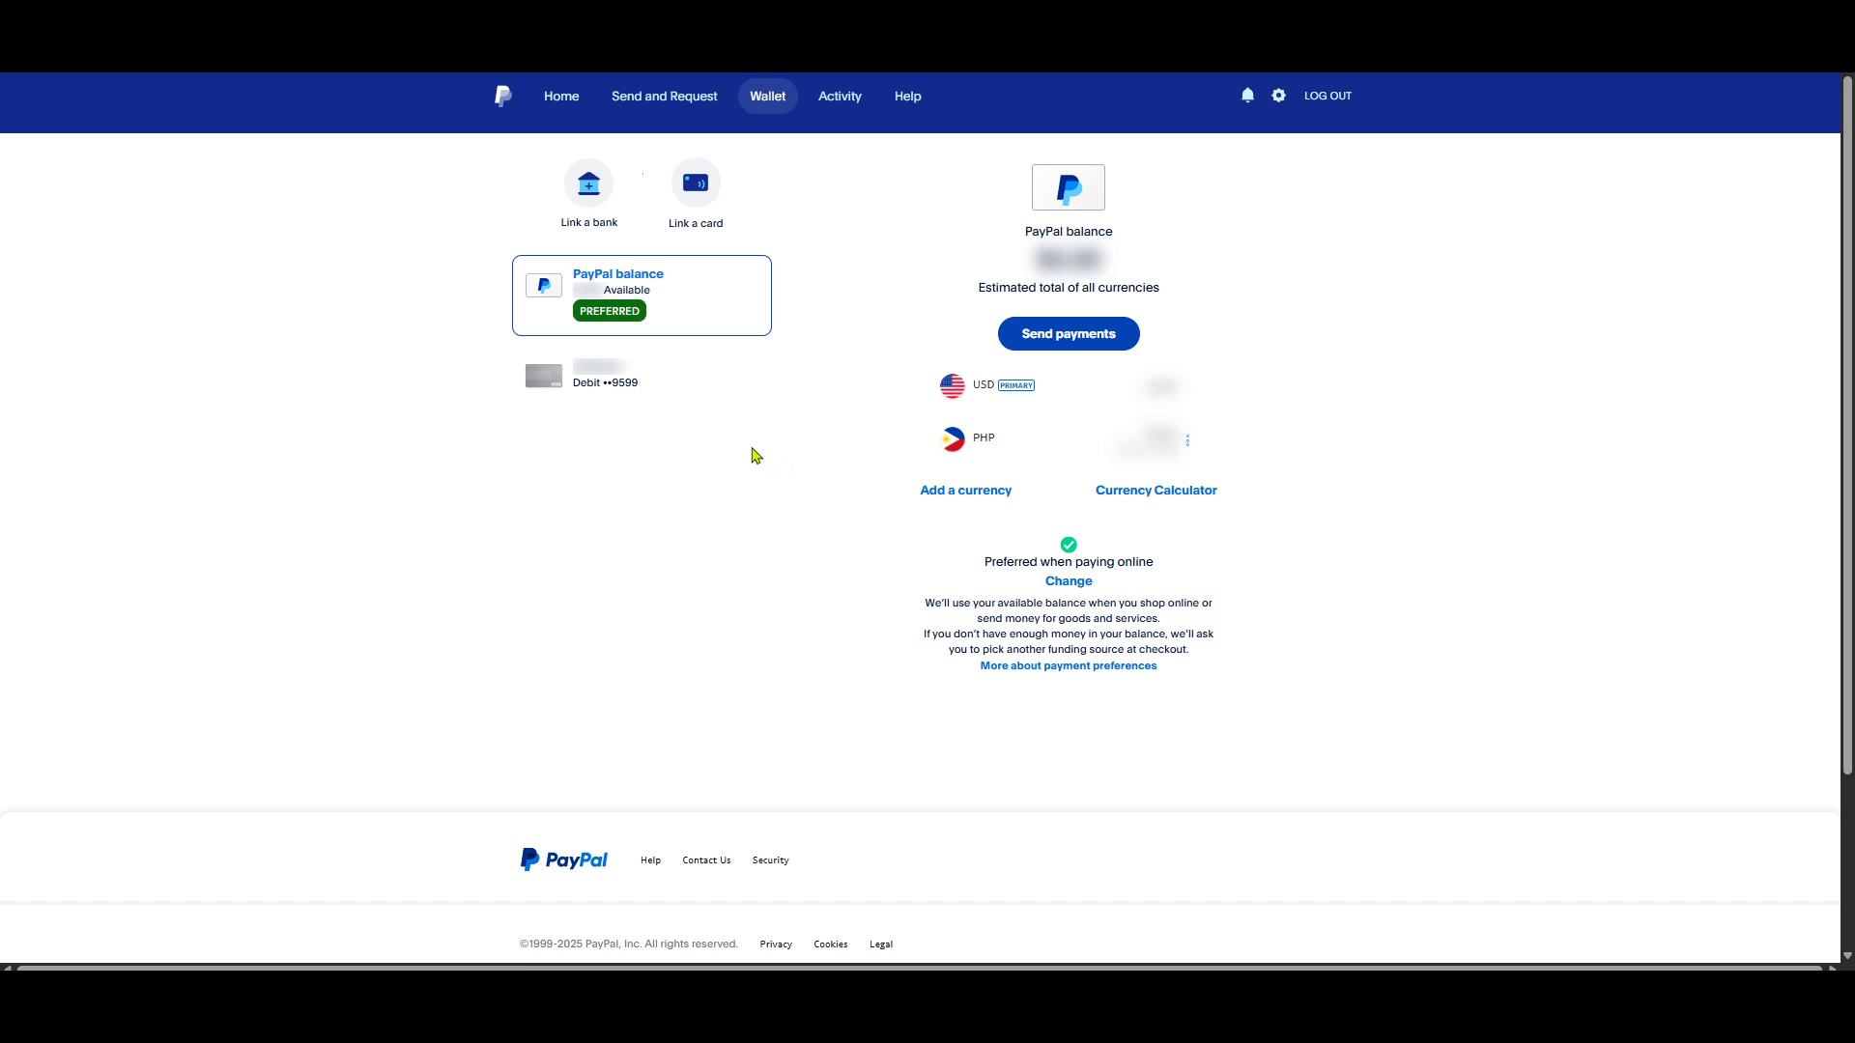
{"action": "mouse_move", "coordinate": [700, 359]}
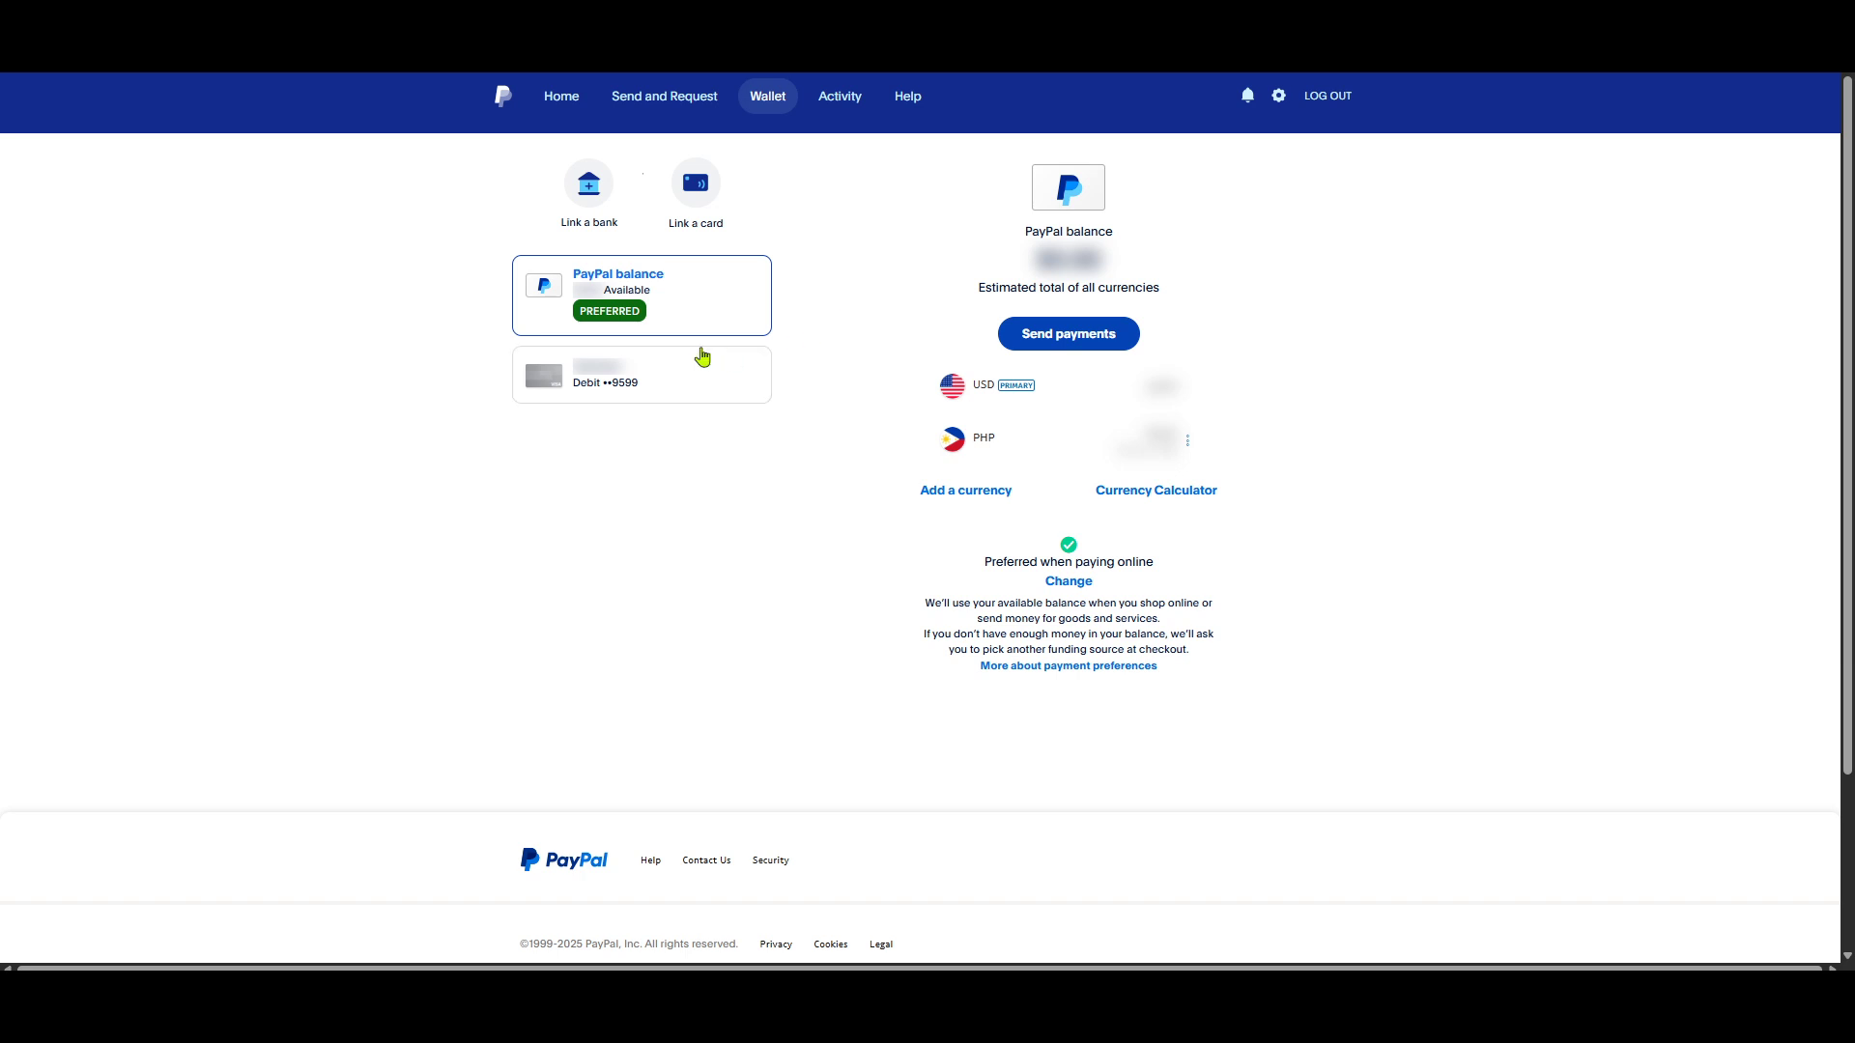
{"action": "mouse_move", "coordinate": [799, 327]}
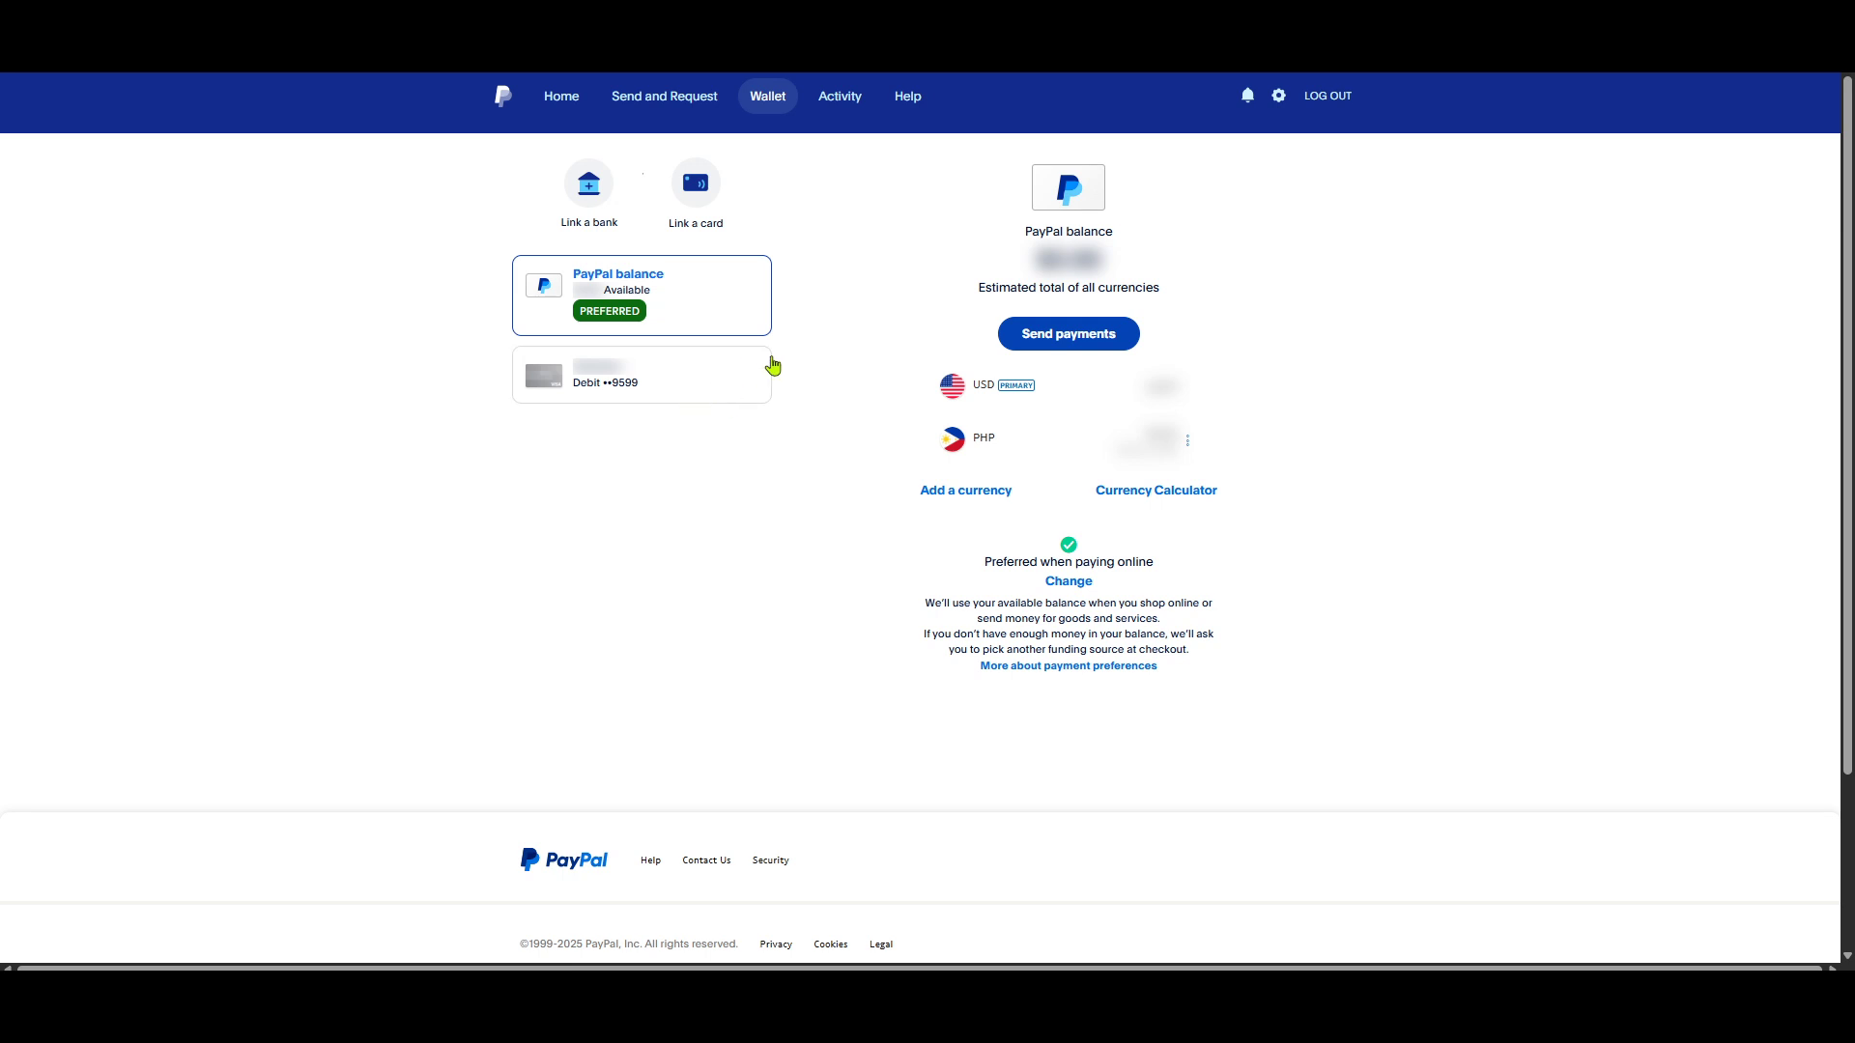
{"action": "mouse_move", "coordinate": [1045, 406]}
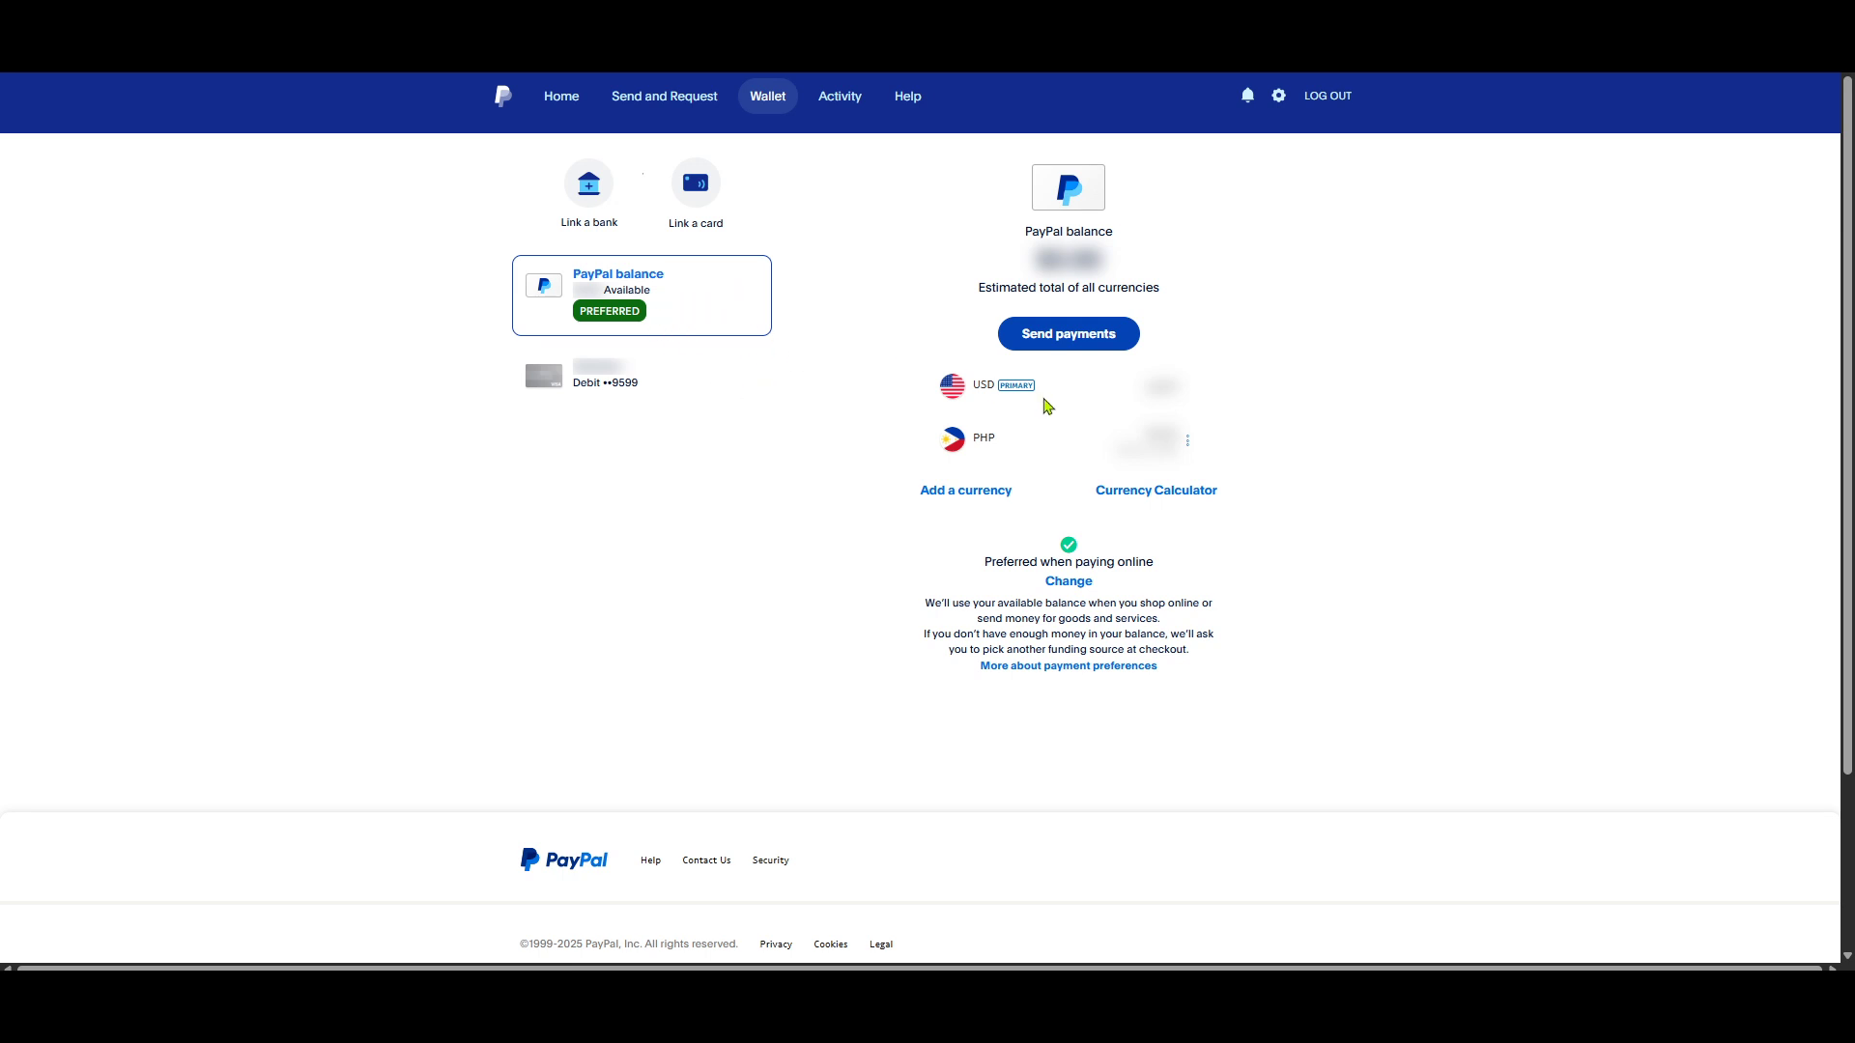